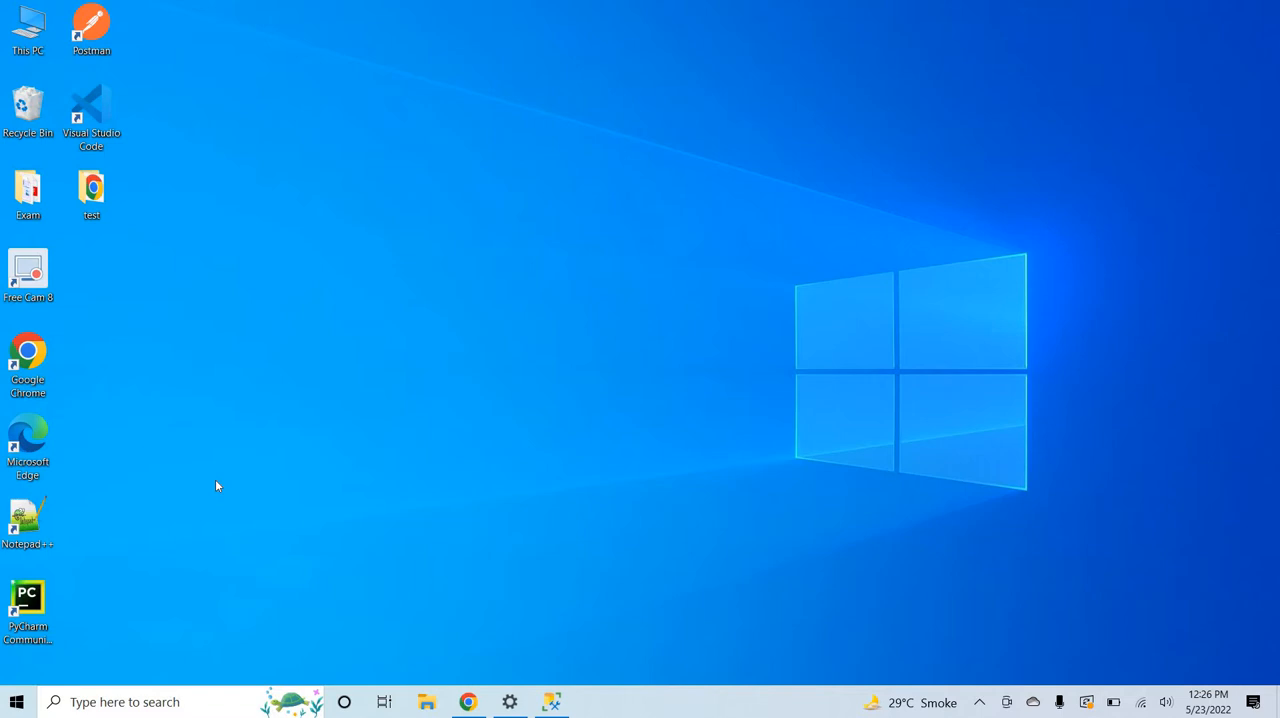
pyautogui.moveTo(260, 464)
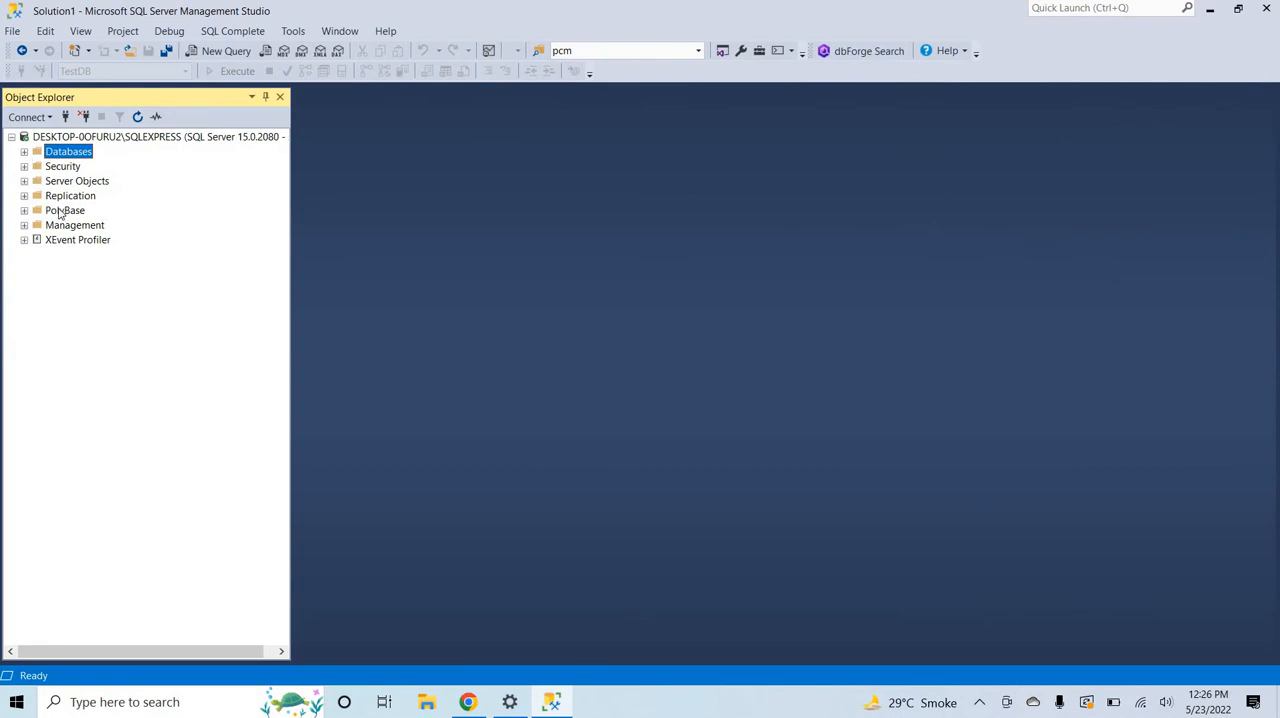
# - Expand the Databases node and browse ECommerceShopDB, TestDB and BestBlogs in Object Explorer
pyautogui.click(24, 152)
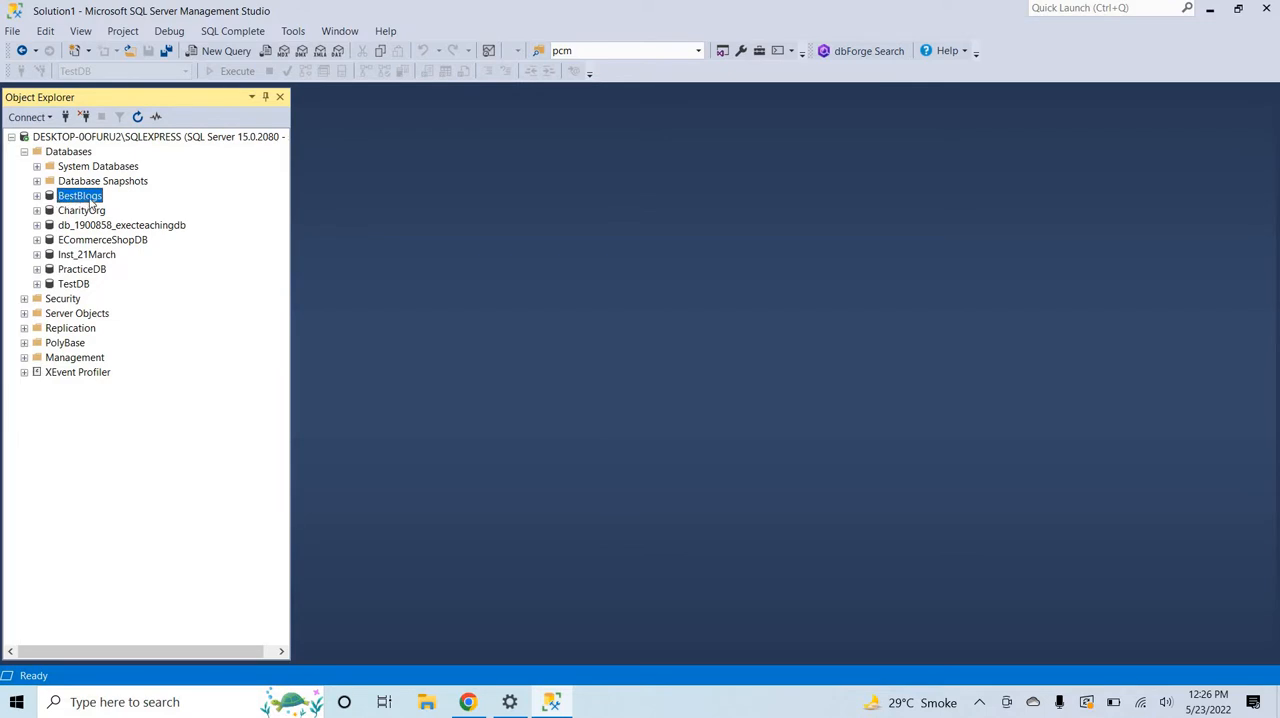
pyautogui.click(104, 240)
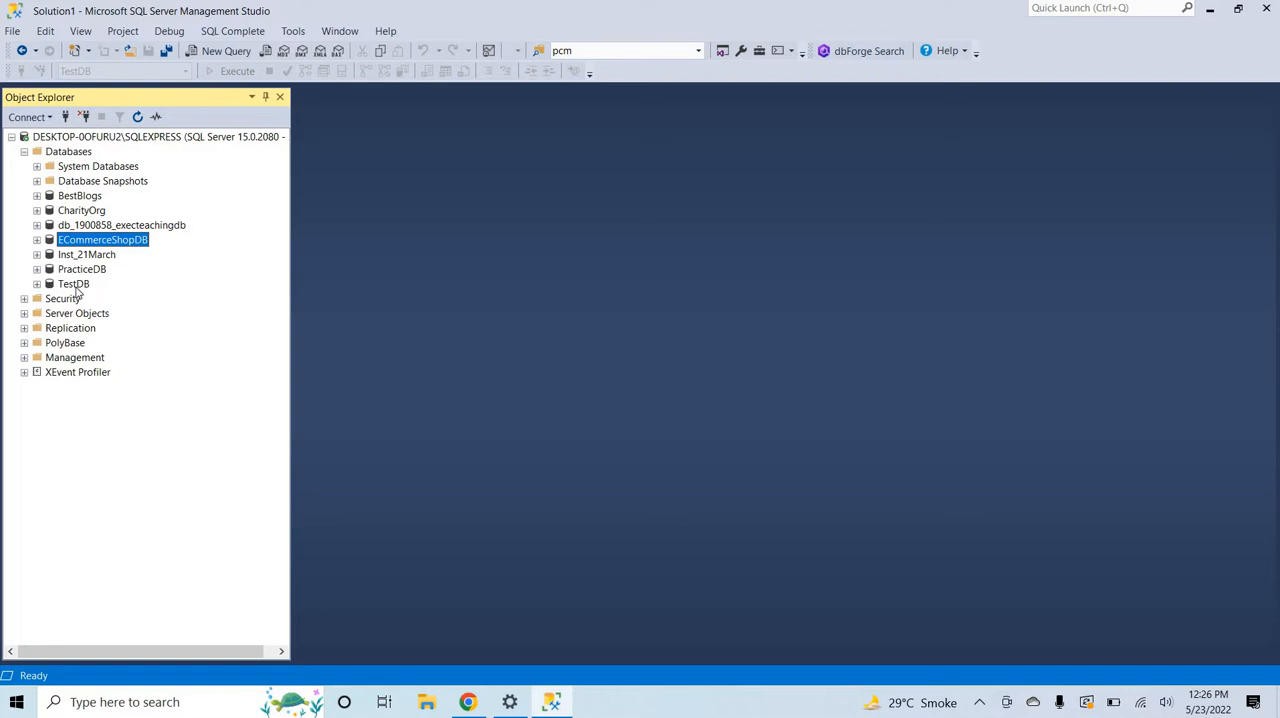
pyautogui.click(72, 284)
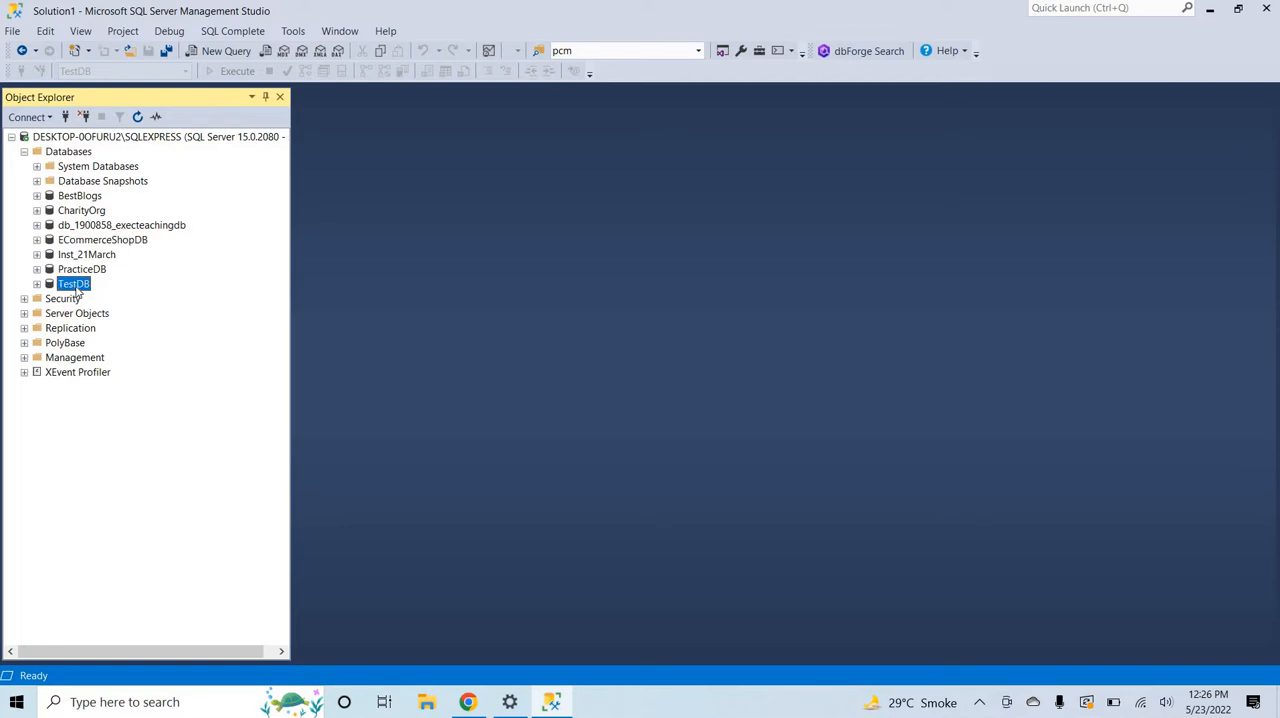
pyautogui.click(104, 240)
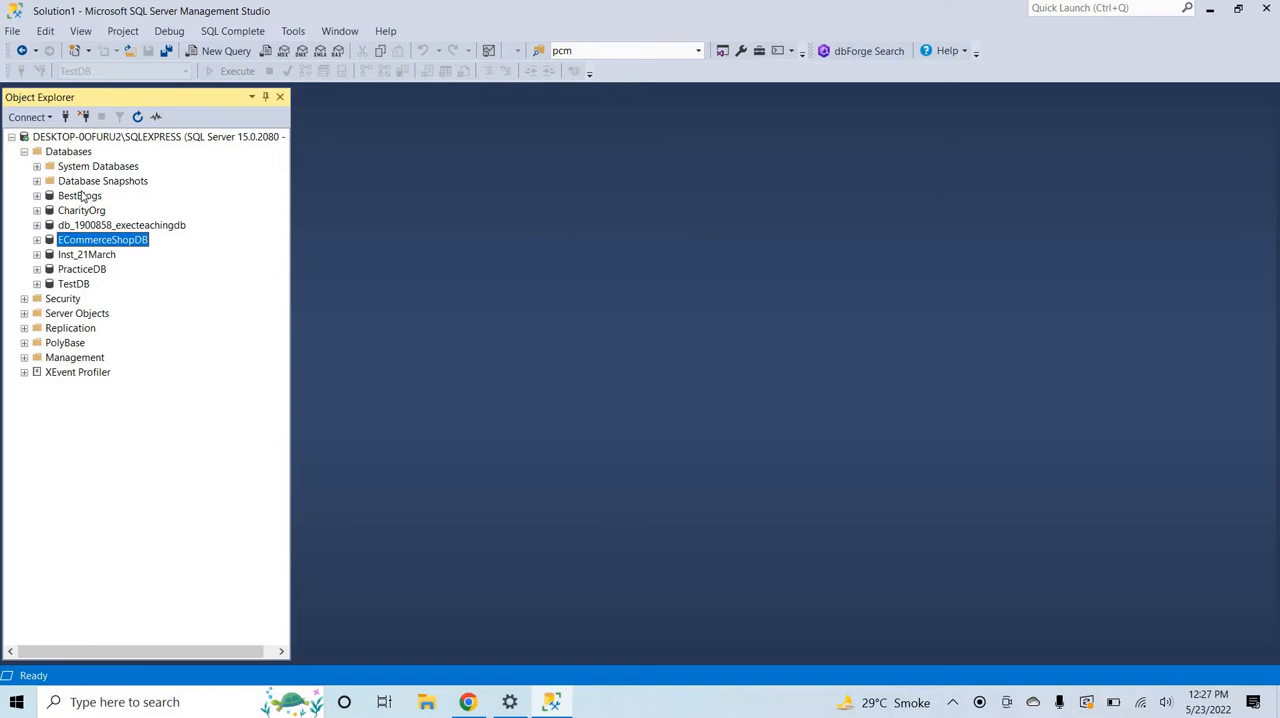
pyautogui.click(72, 284)
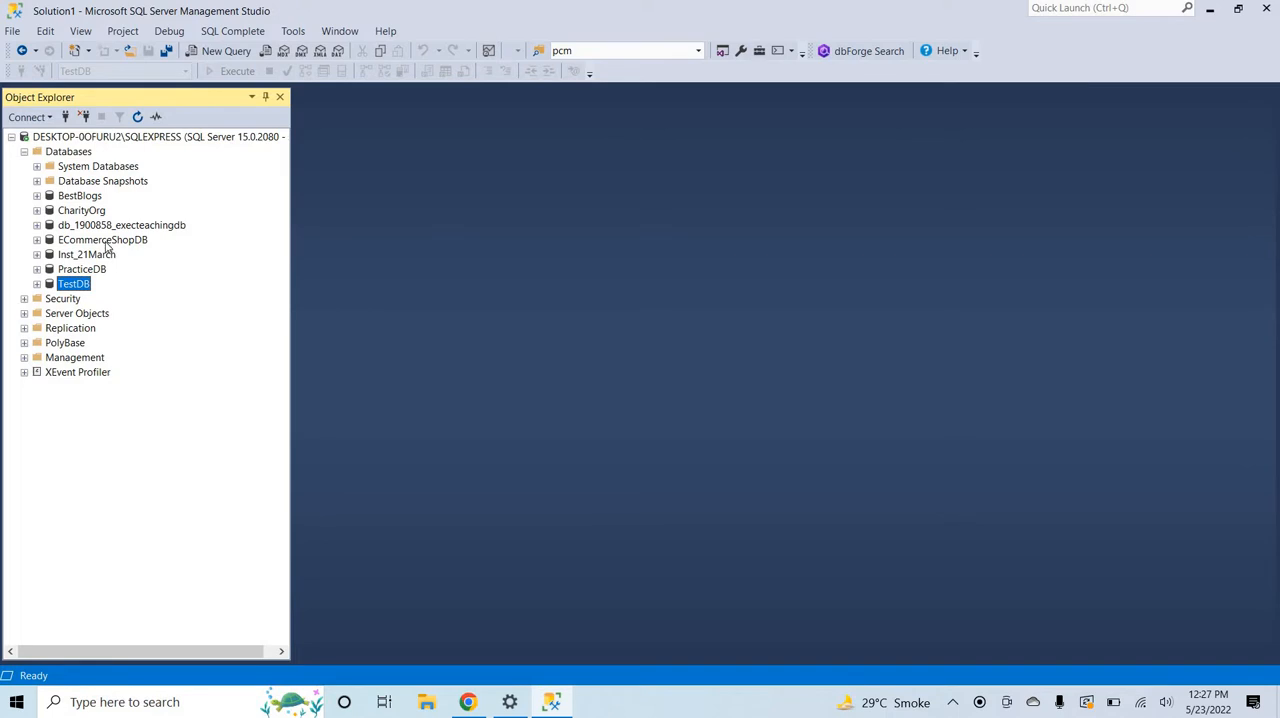
pyautogui.click(80, 196)
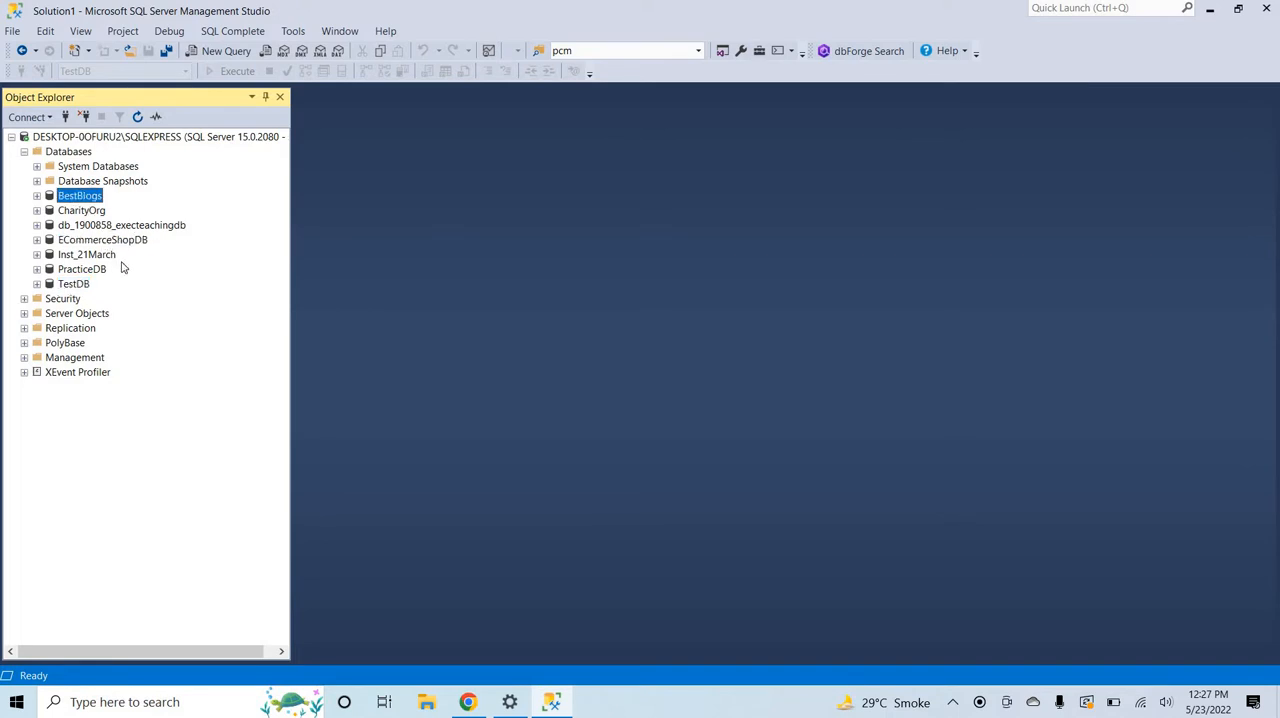
pyautogui.moveTo(114, 248)
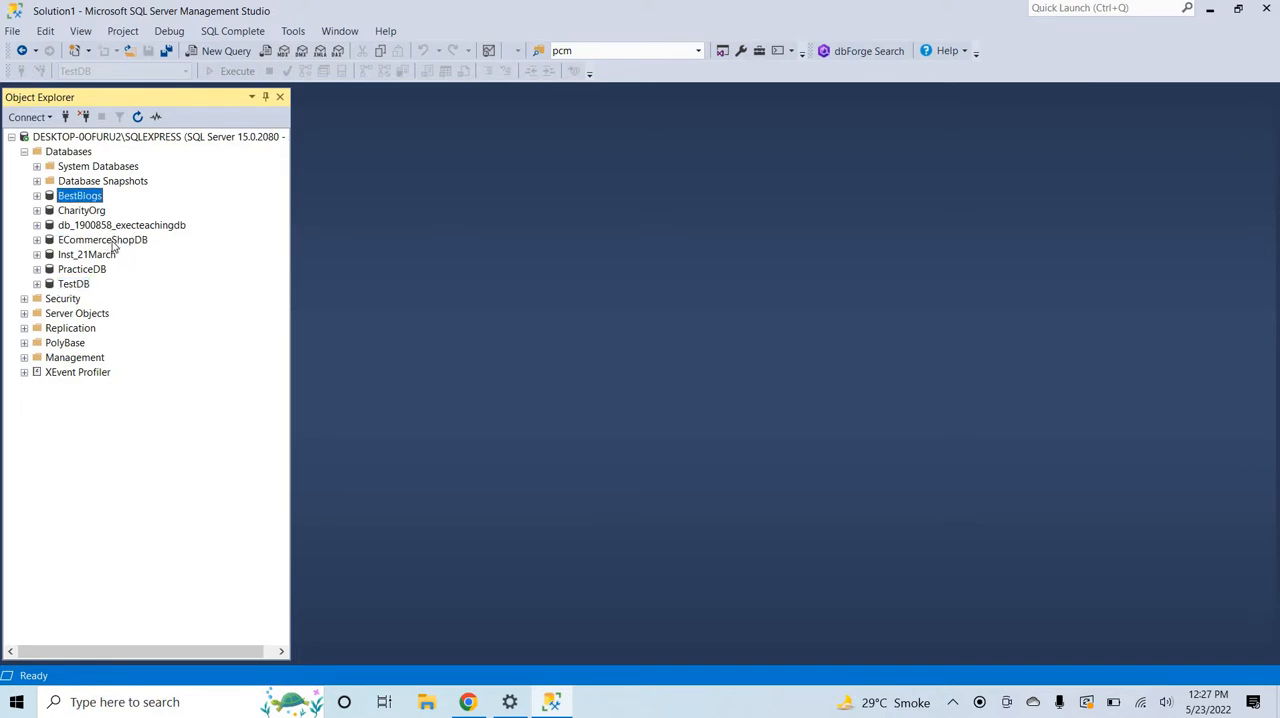
# - Start a new query on ECommerceShopDB and write SELECT * FROM Products
pyautogui.rightClick(102, 240)
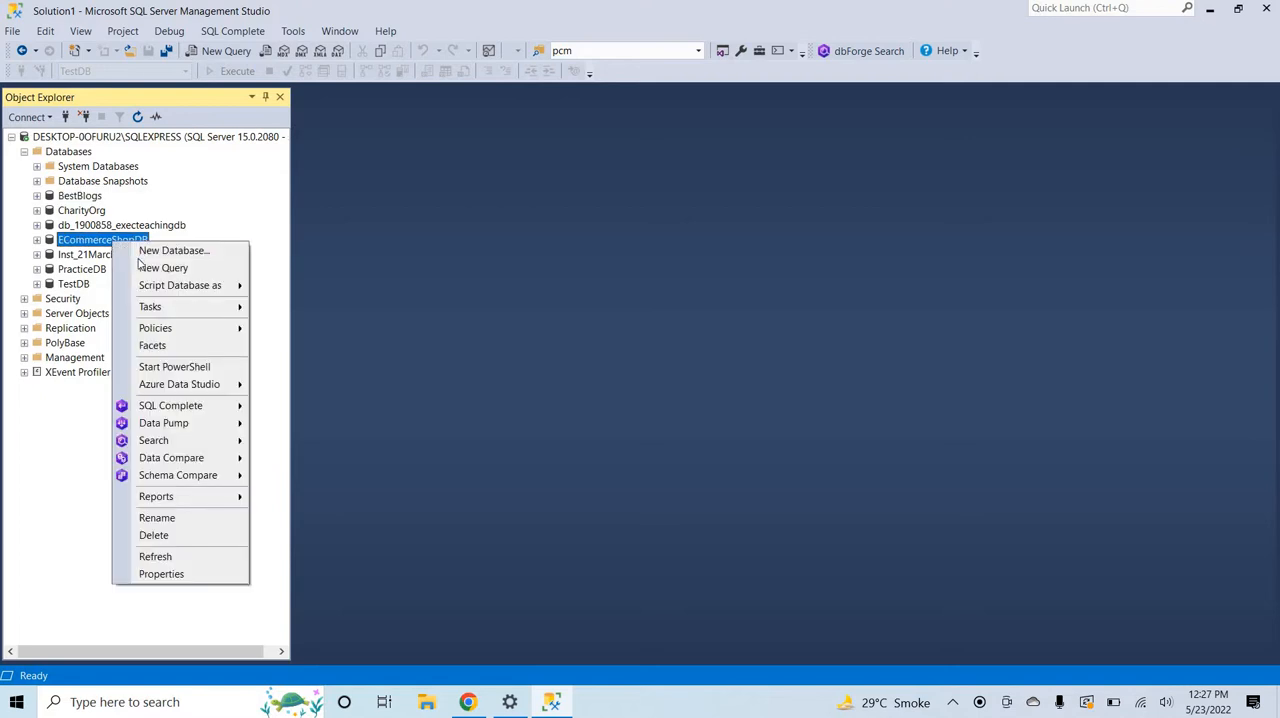
pyautogui.click(160, 268)
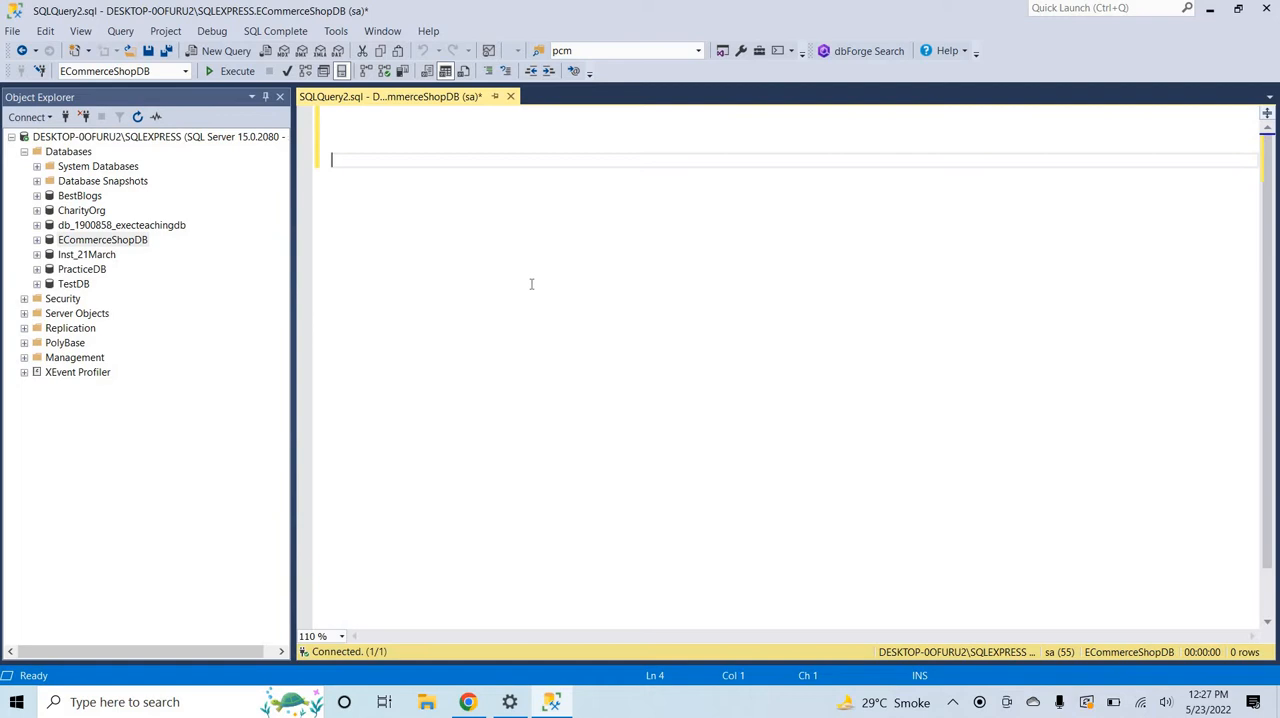
pyautogui.write('SELECT')
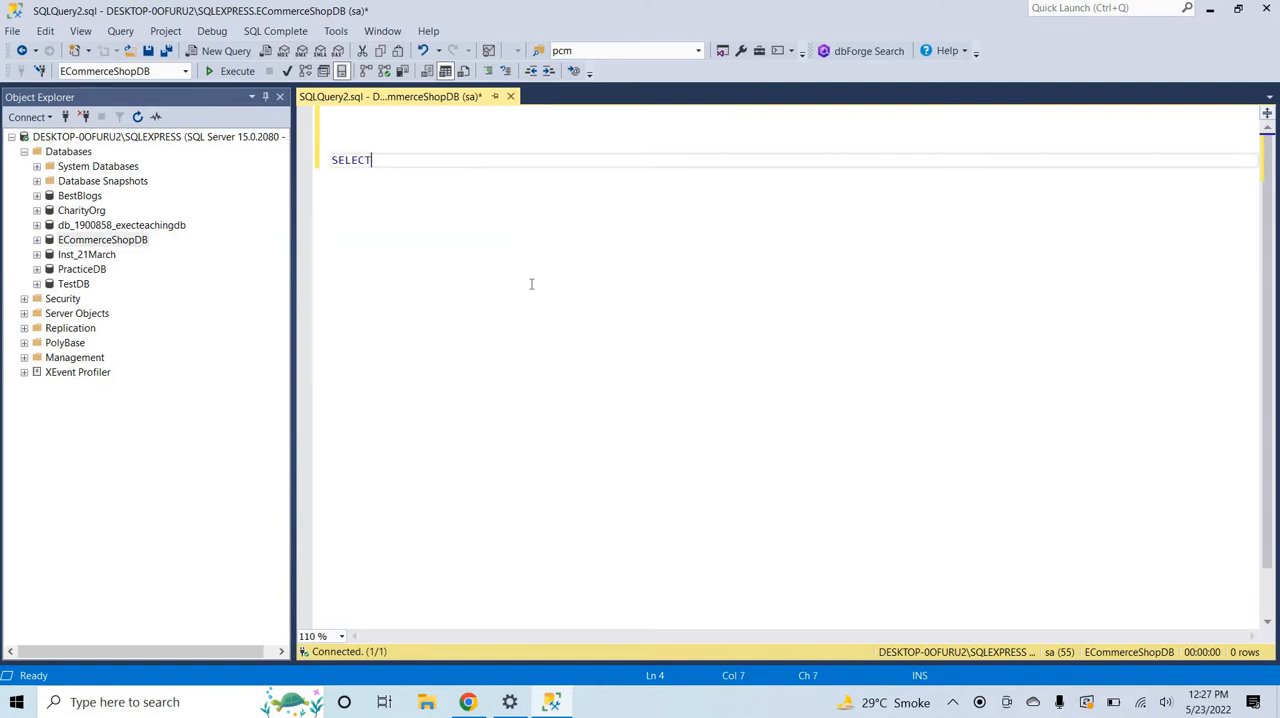
pyautogui.write('* f')
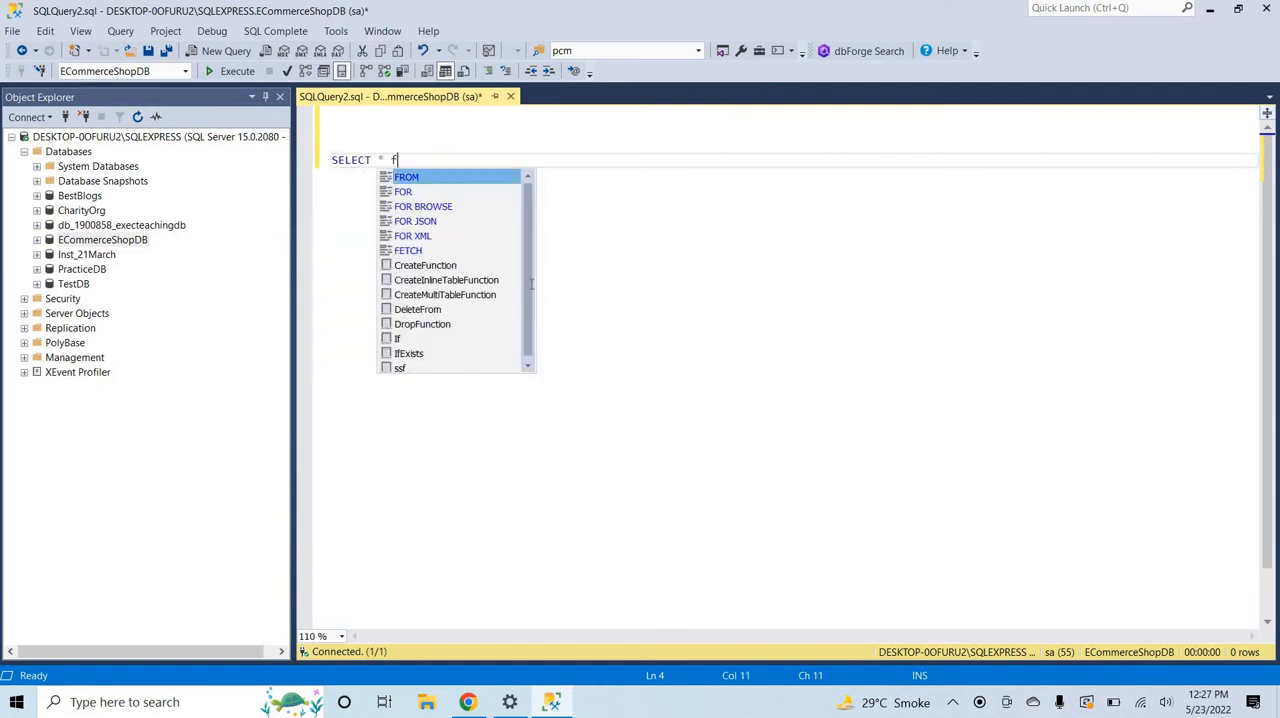
pyautogui.write('ROM pro')
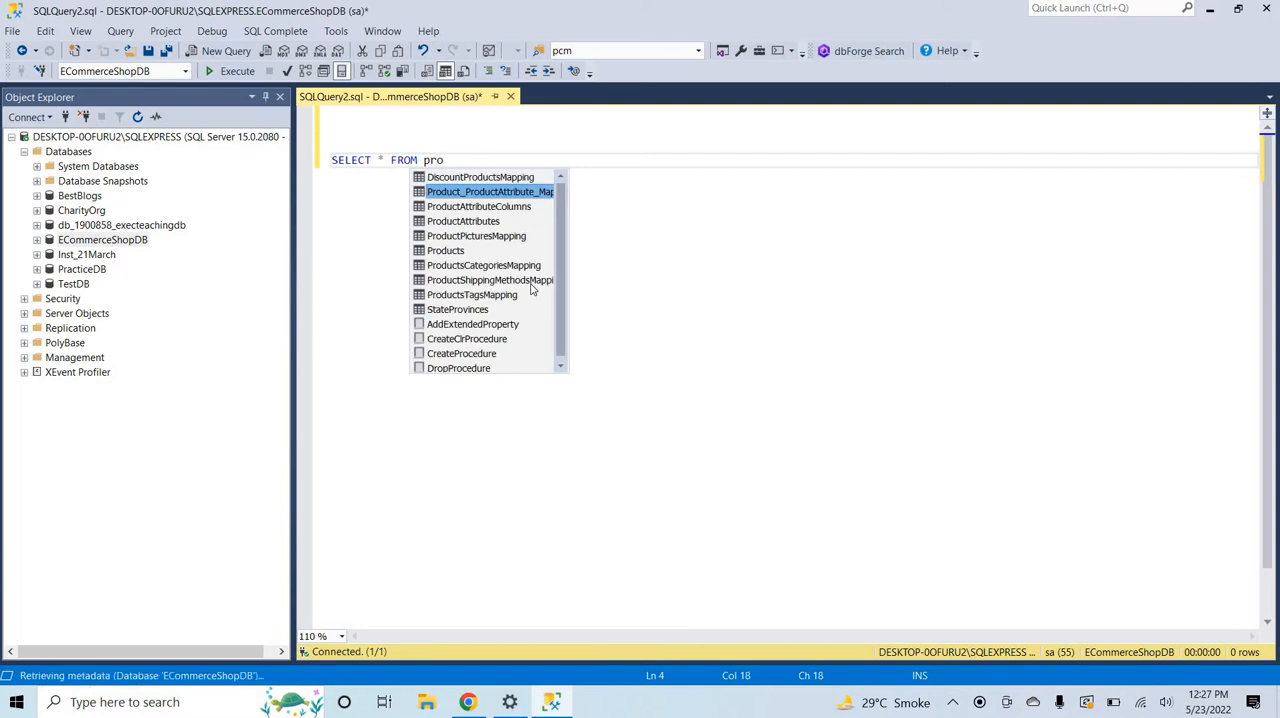
pyautogui.write('ducts p')
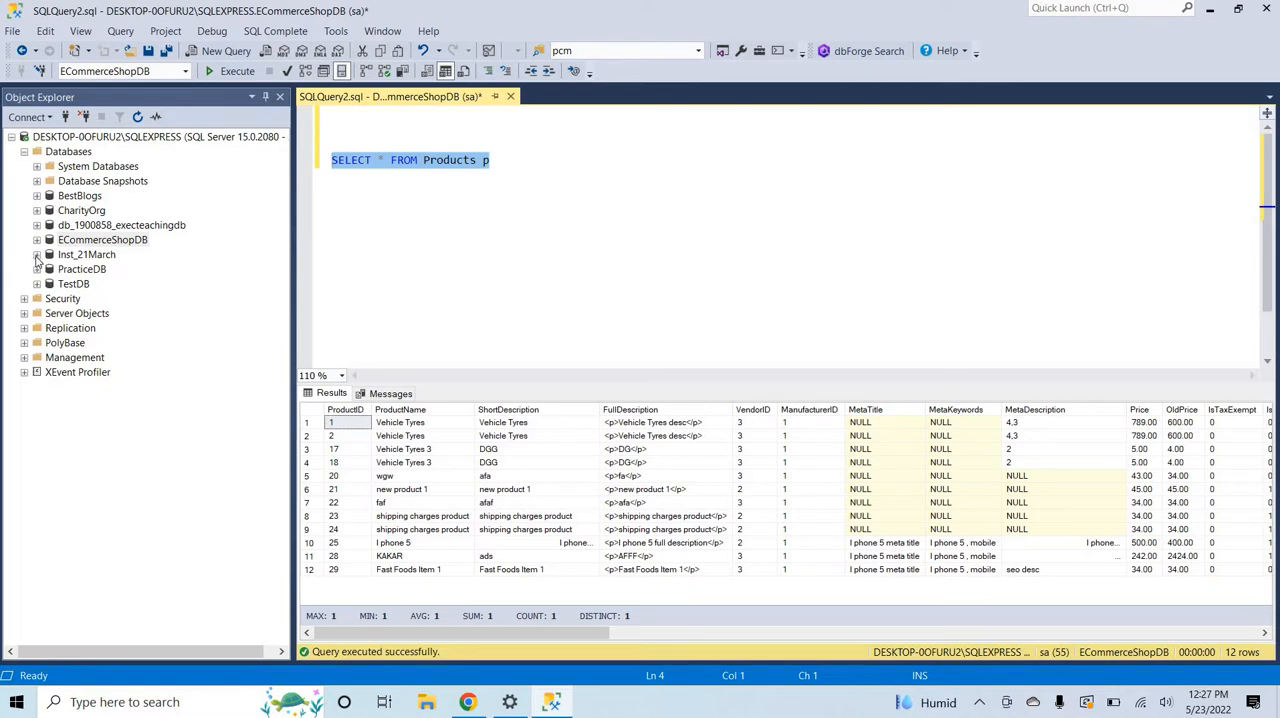
# - Expand PracticeDB and its Tables folder to locate dbo.Users
pyautogui.click(36, 268)
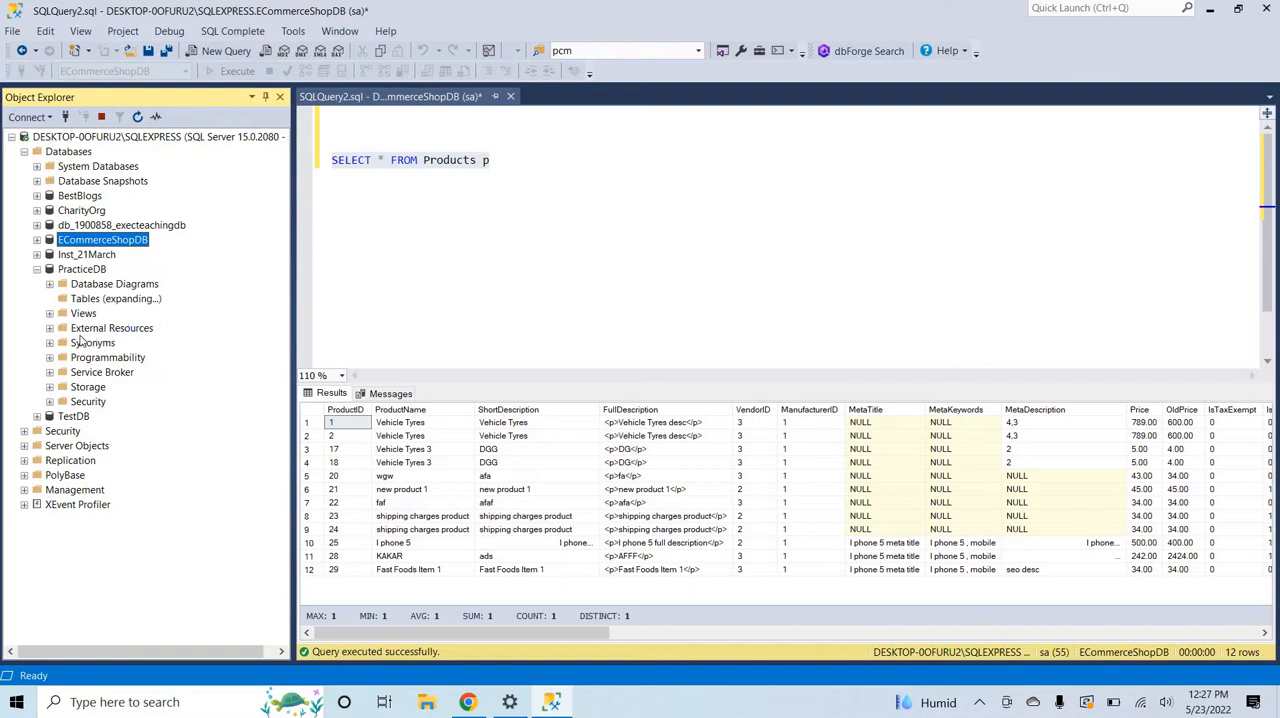
pyautogui.click(48, 298)
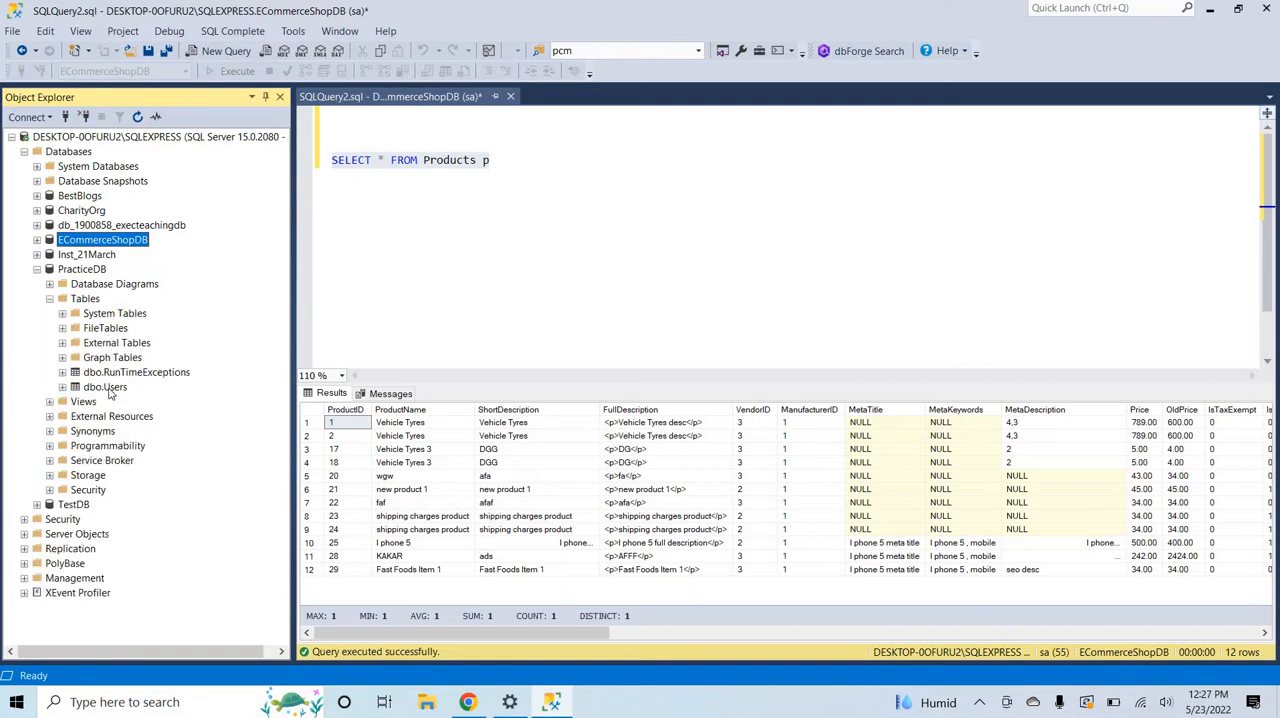
pyautogui.click(104, 388)
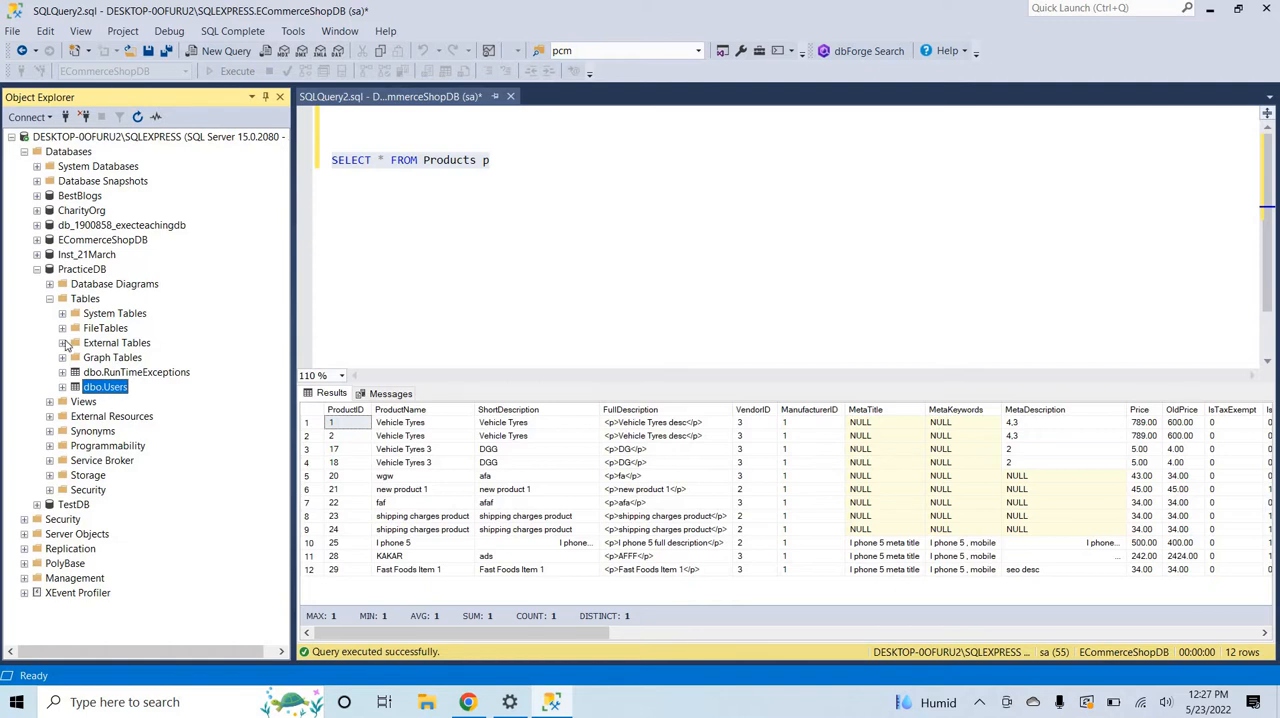
pyautogui.click(82, 268)
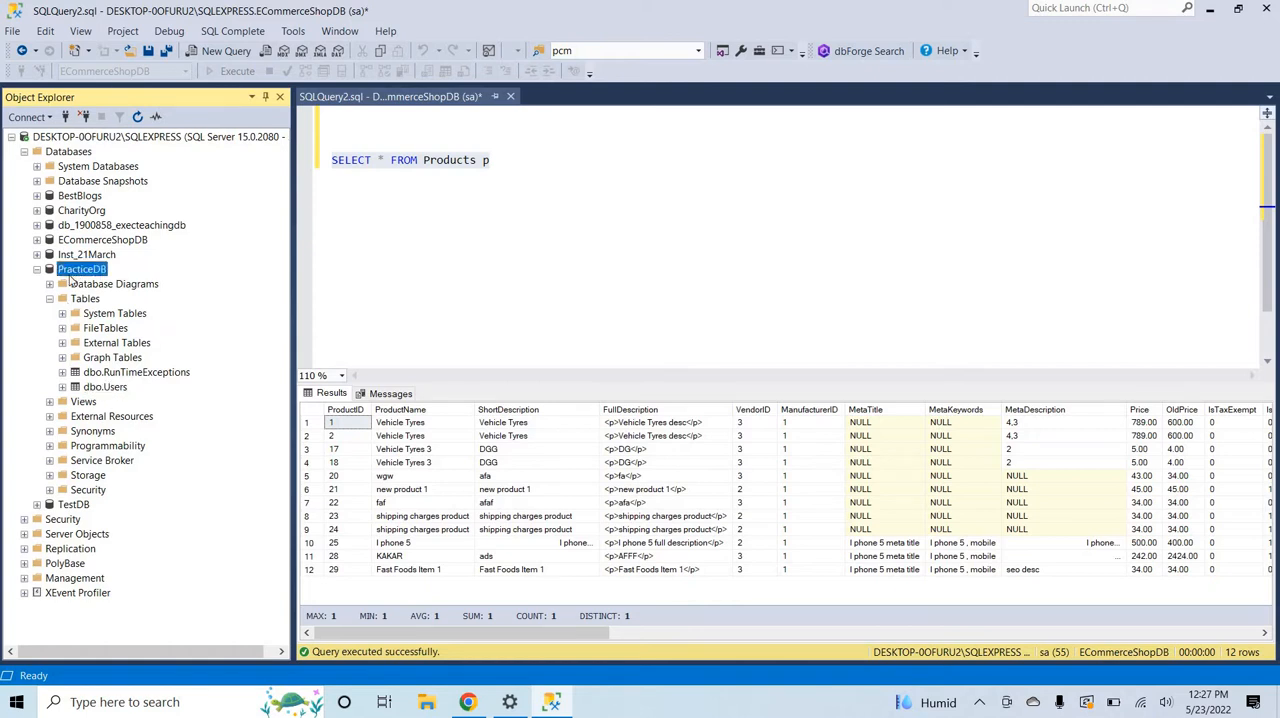
pyautogui.moveTo(148, 240)
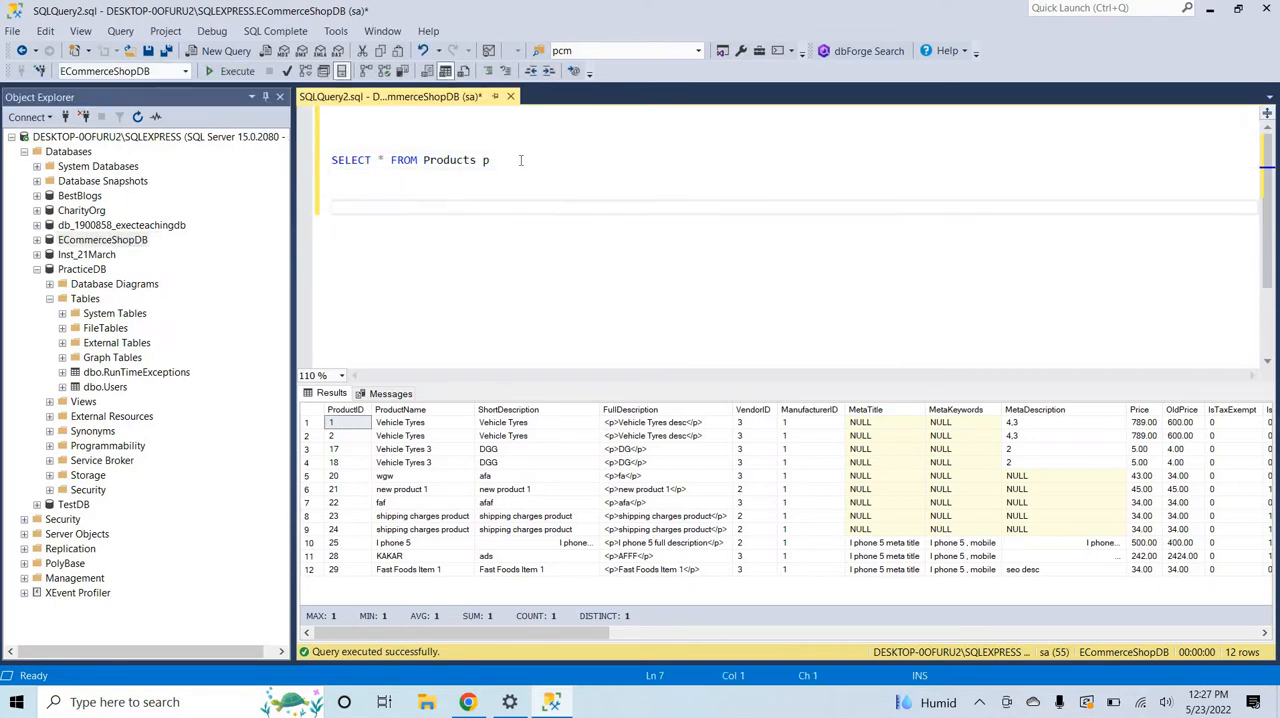
# - Write SELECT * FROM PracticeDB.dbo.Users and begin an INSERT statement below it
pyautogui.write('SELECT')
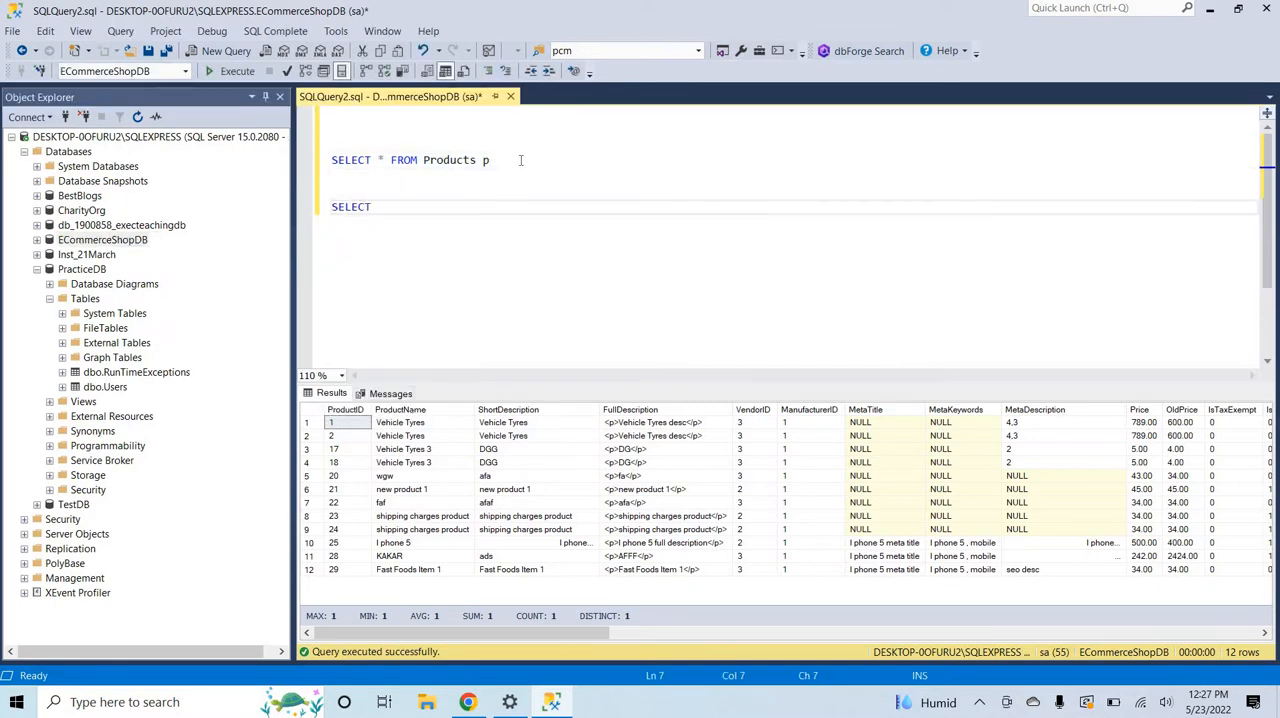
pyautogui.write('from')
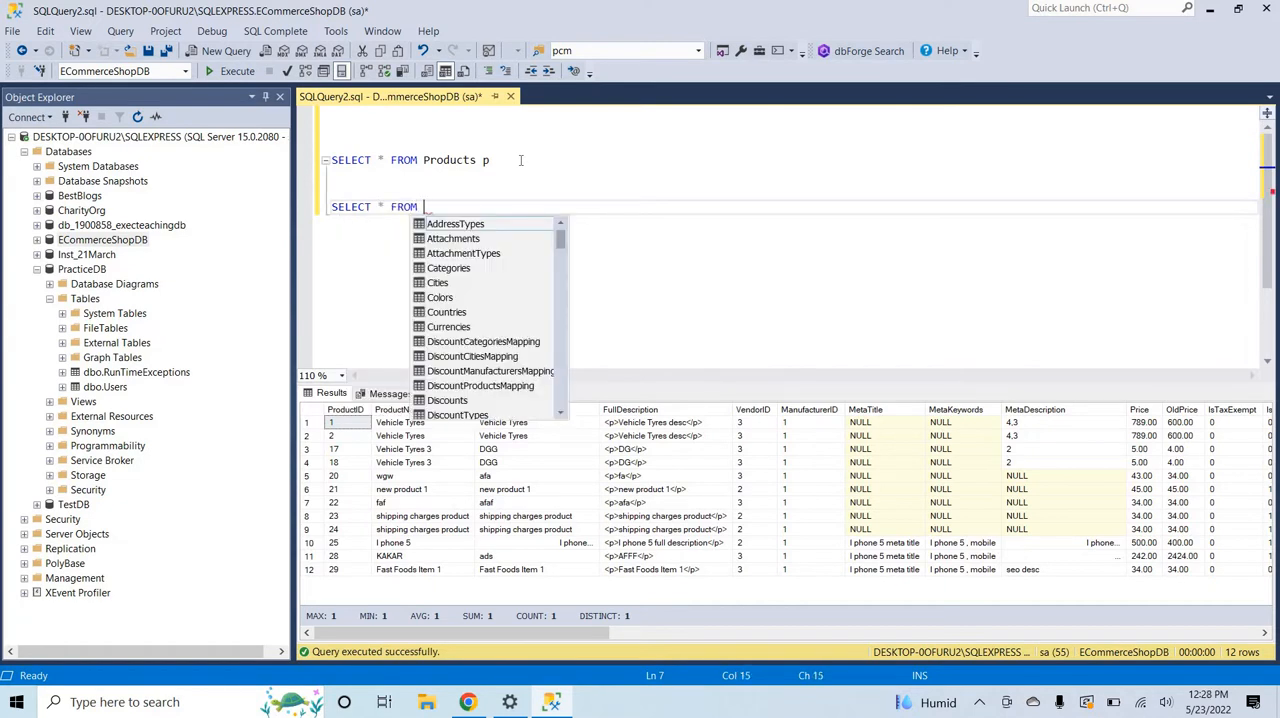
pyautogui.write('PracticeDB')
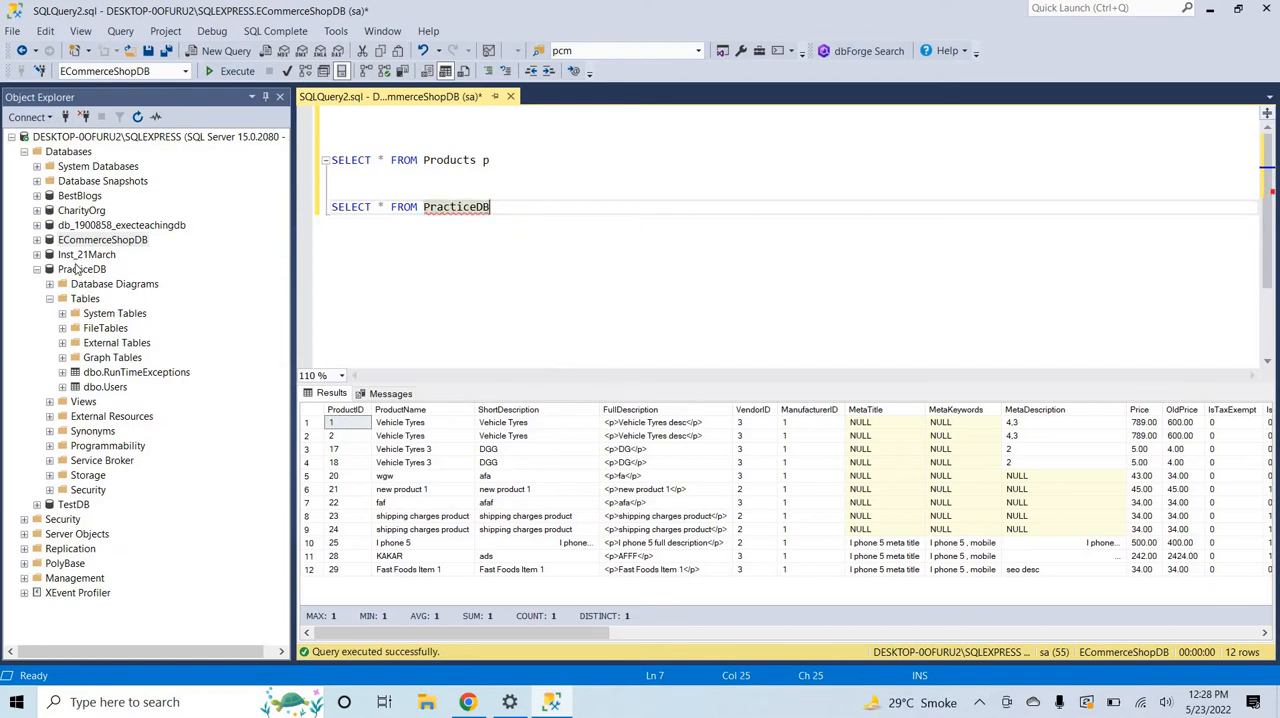
pyautogui.click(82, 268)
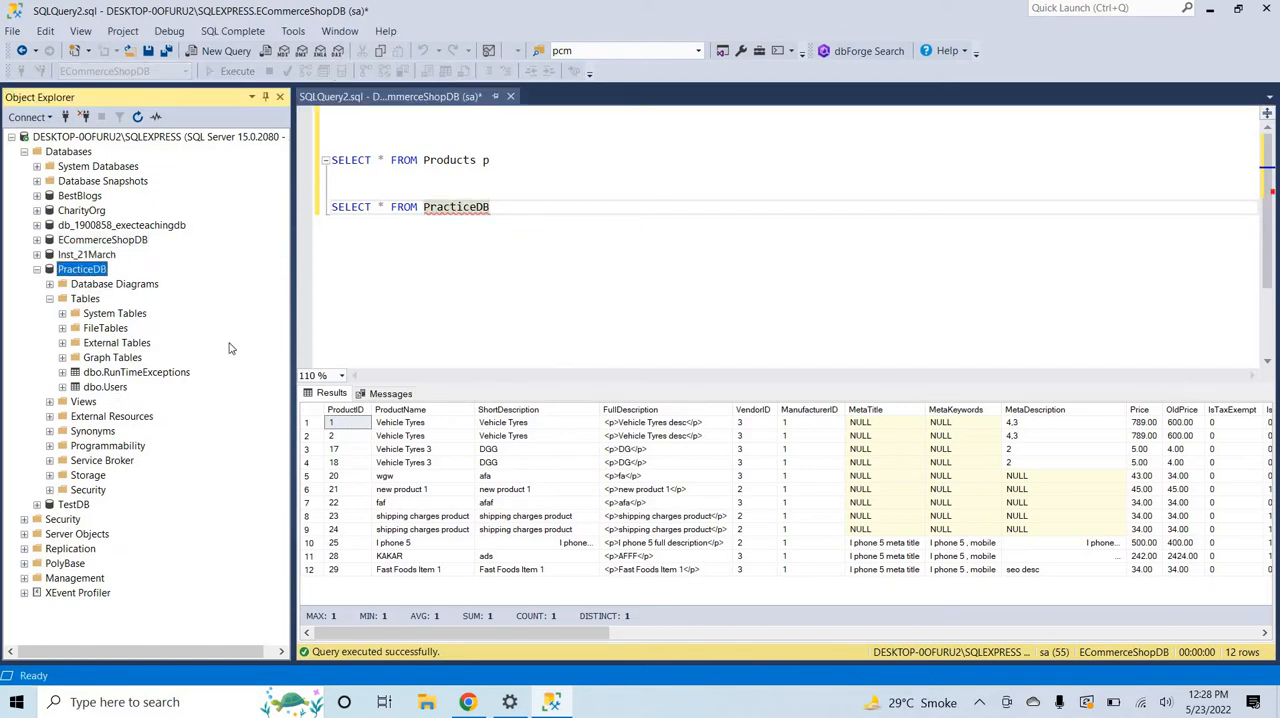
pyautogui.click(490, 206)
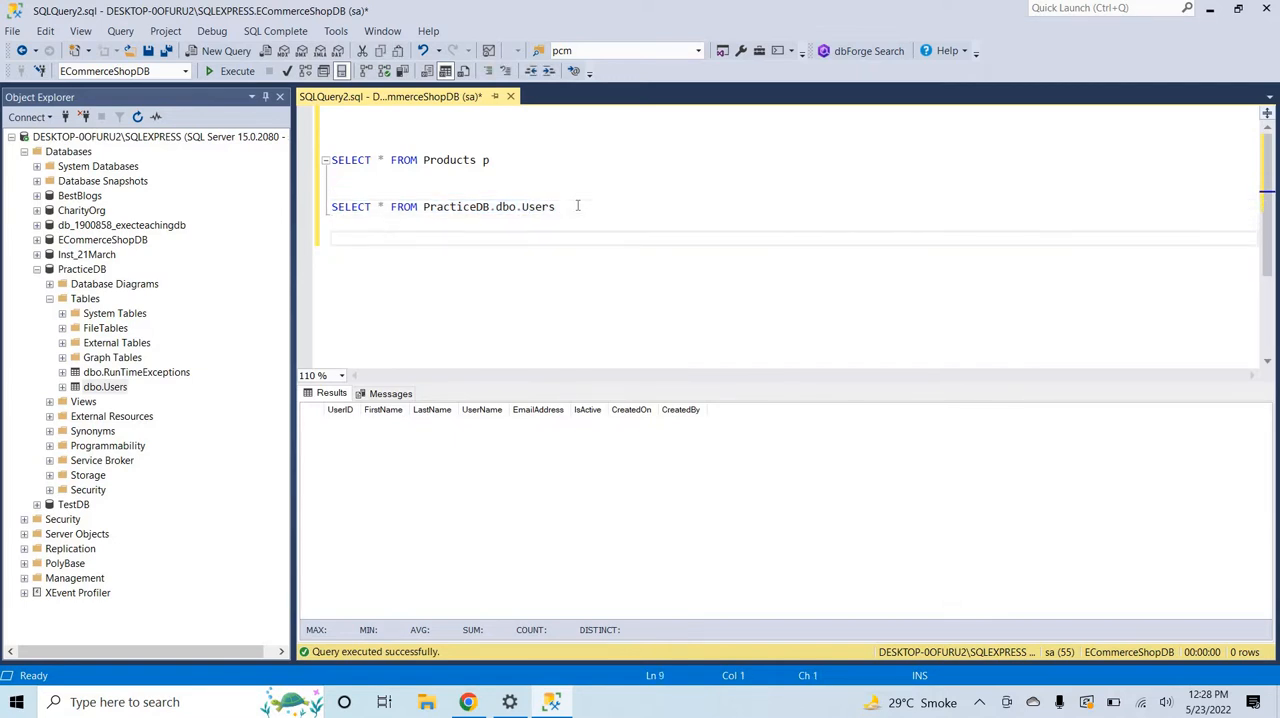
pyautogui.write('inser')
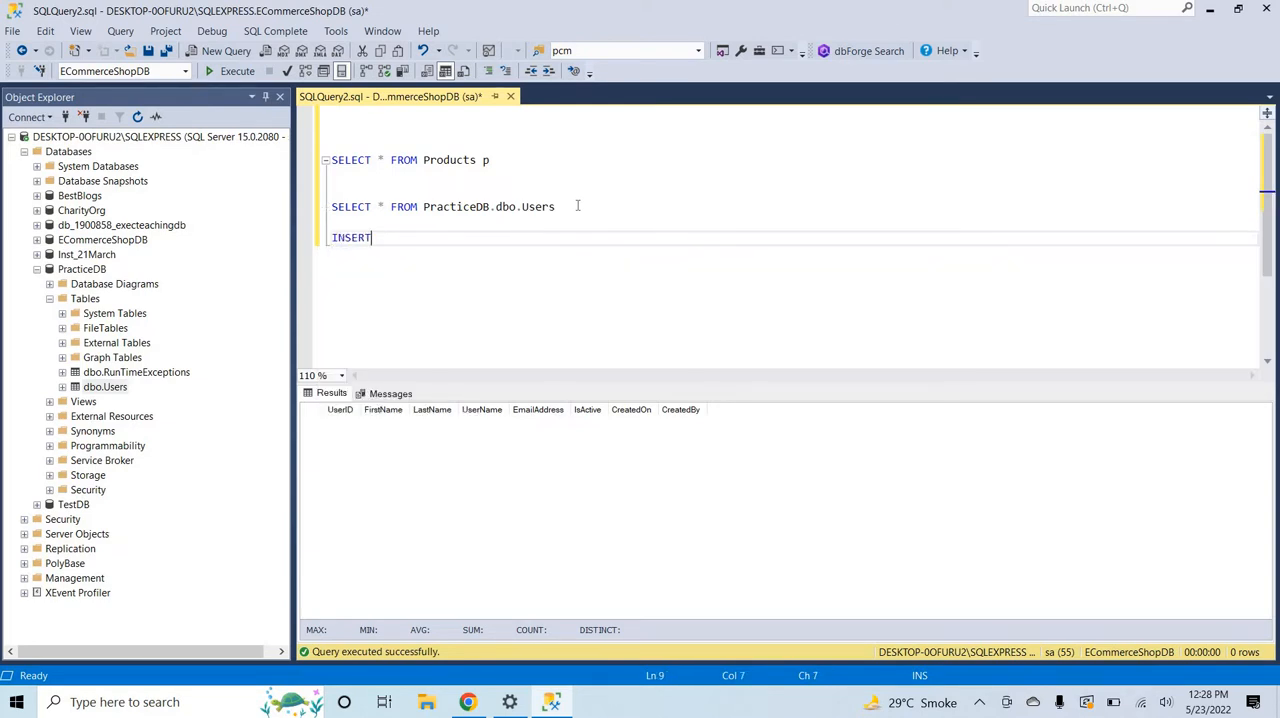
# - Write INSERT INTO PracticeDB.dbo.Users and start matching the FirstName and LastName columns
pyautogui.write('INTO')
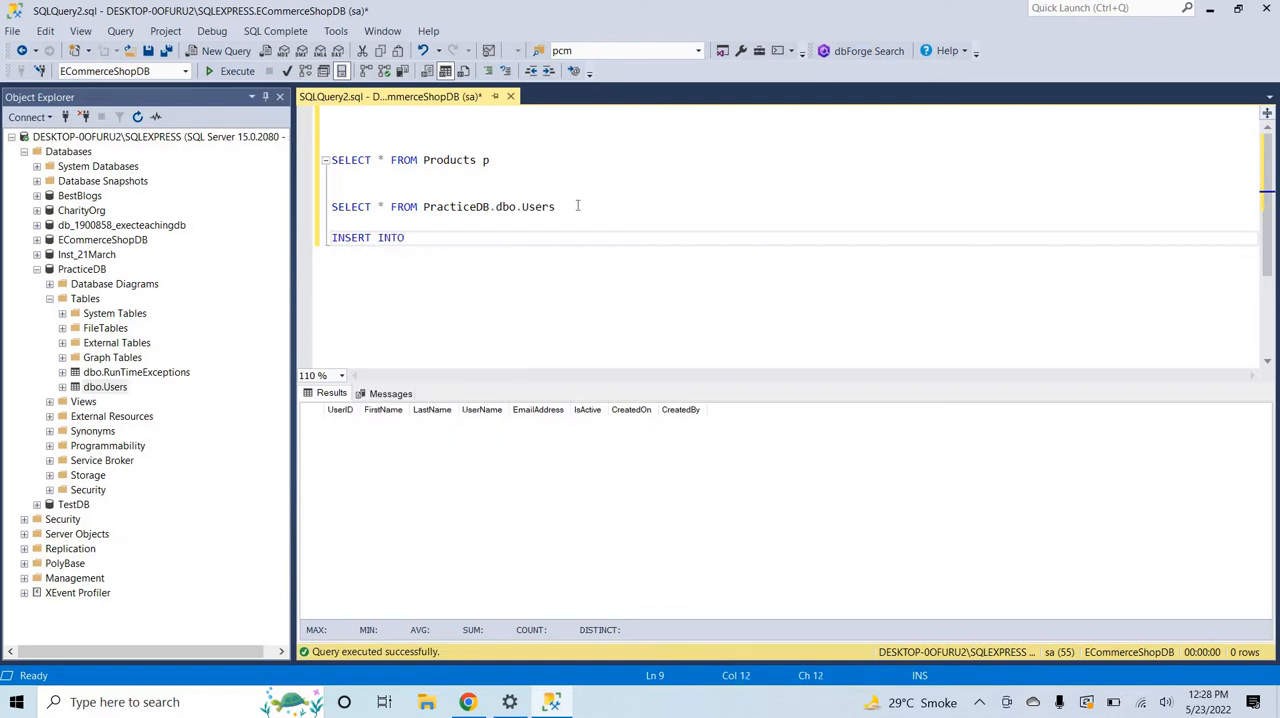
pyautogui.write('pr')
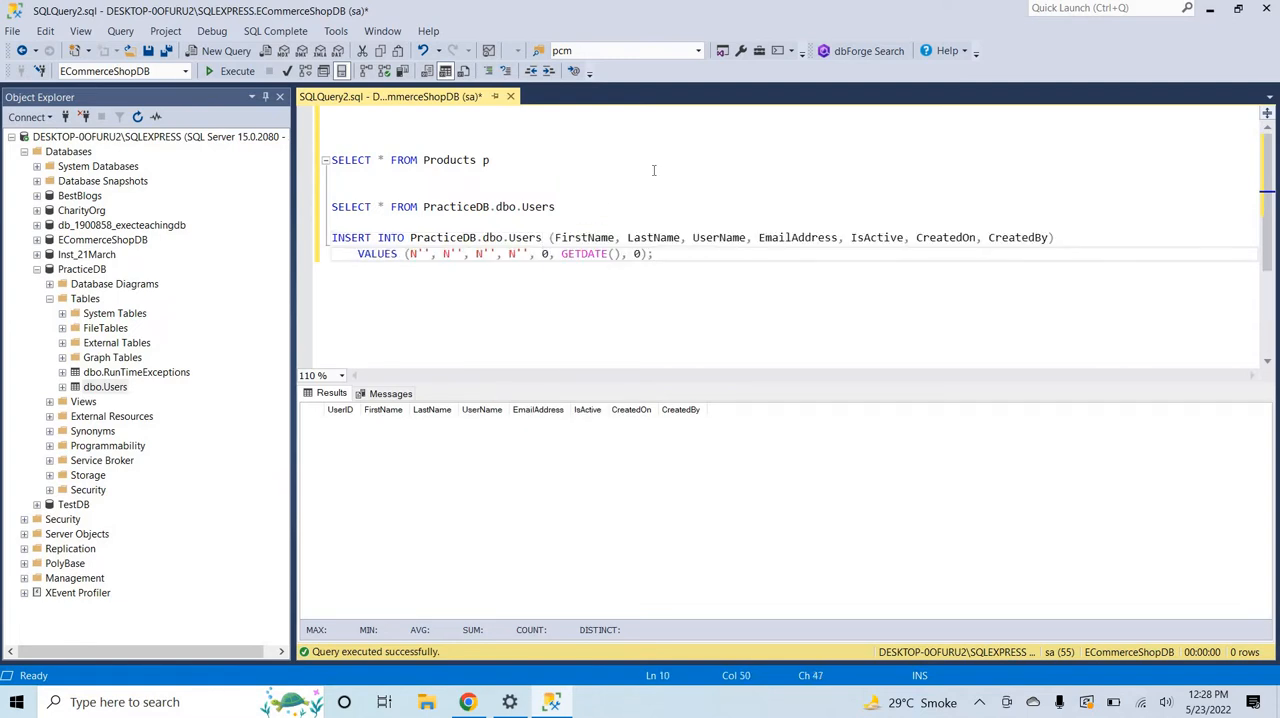
pyautogui.doubleClick(584, 236)
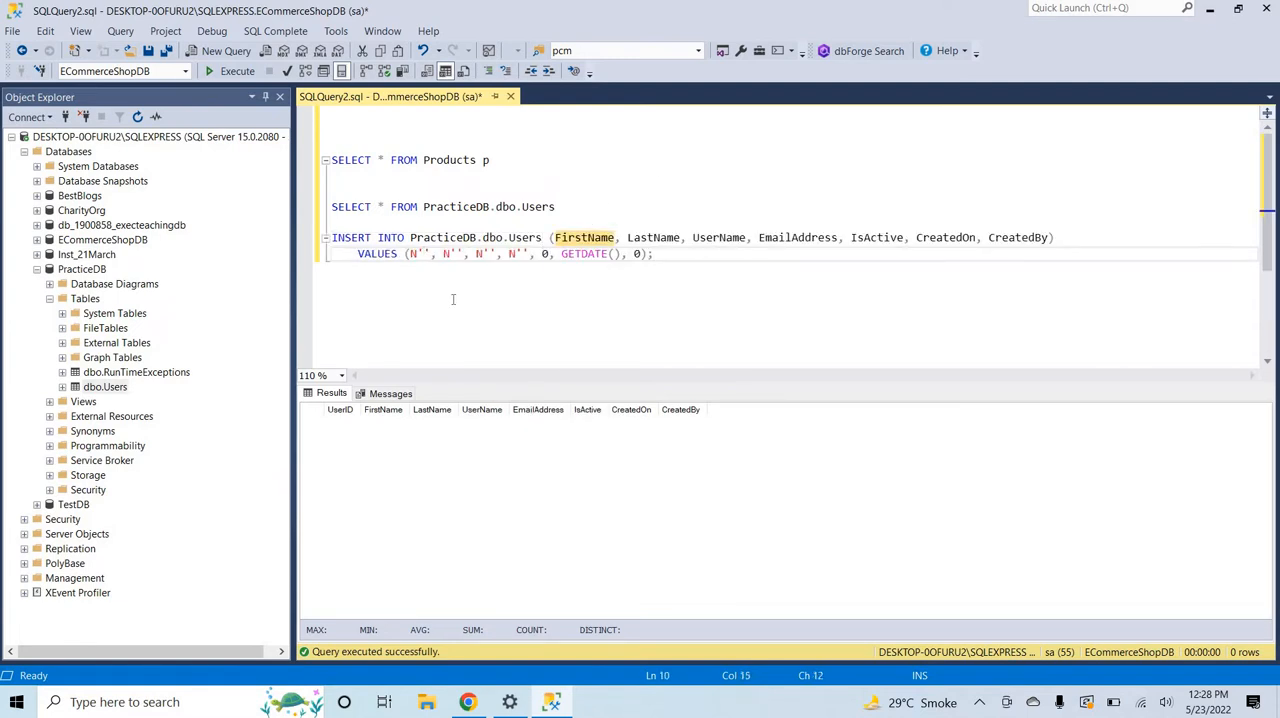
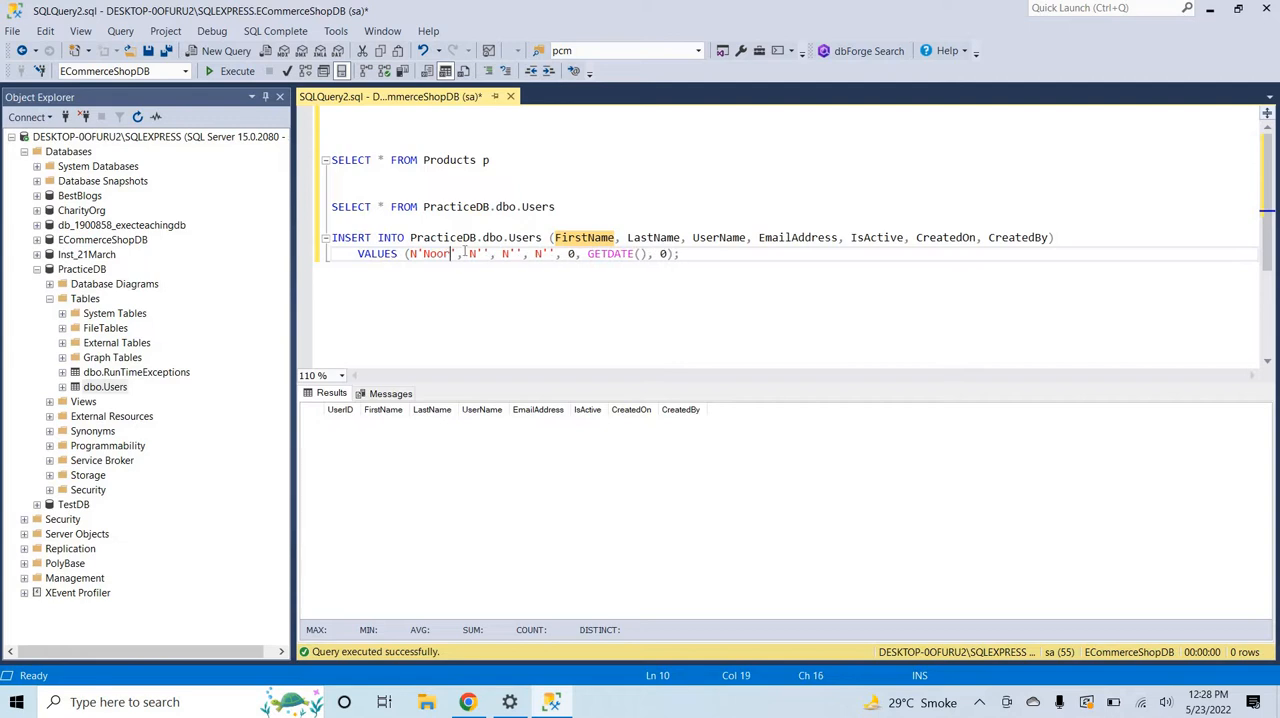
pyautogui.doubleClick(652, 236)
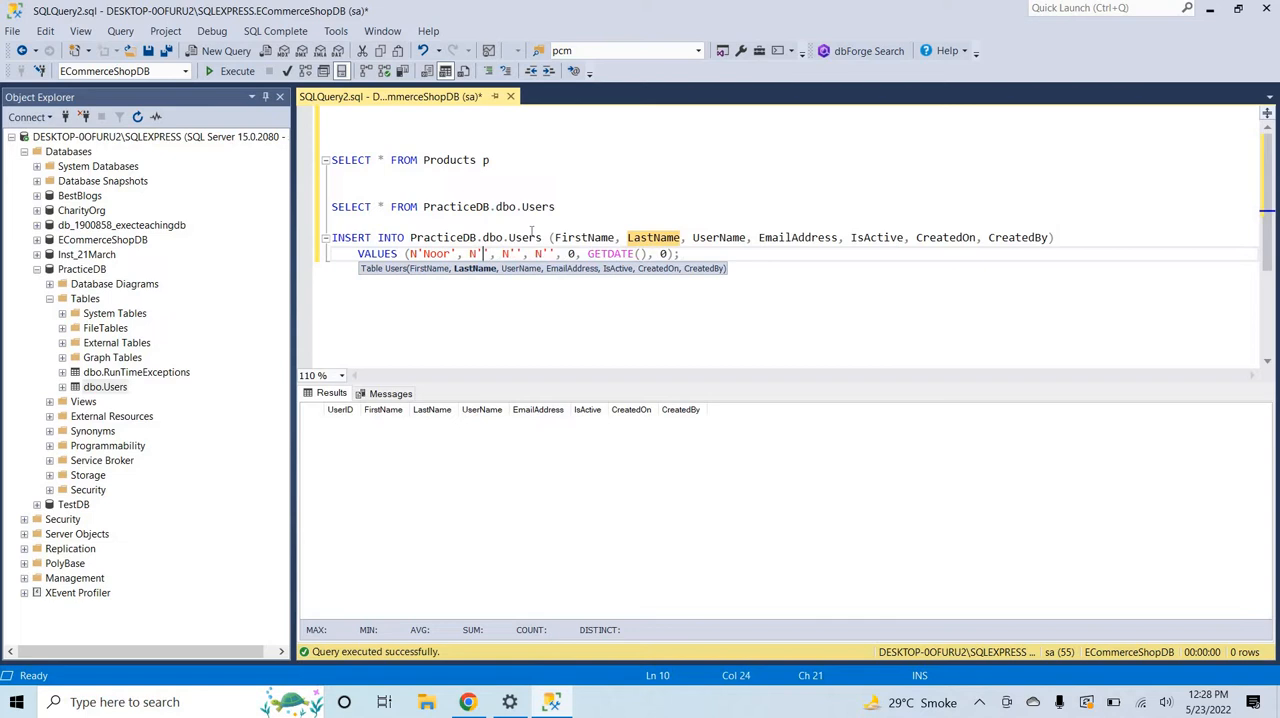
pyautogui.moveTo(448, 252)
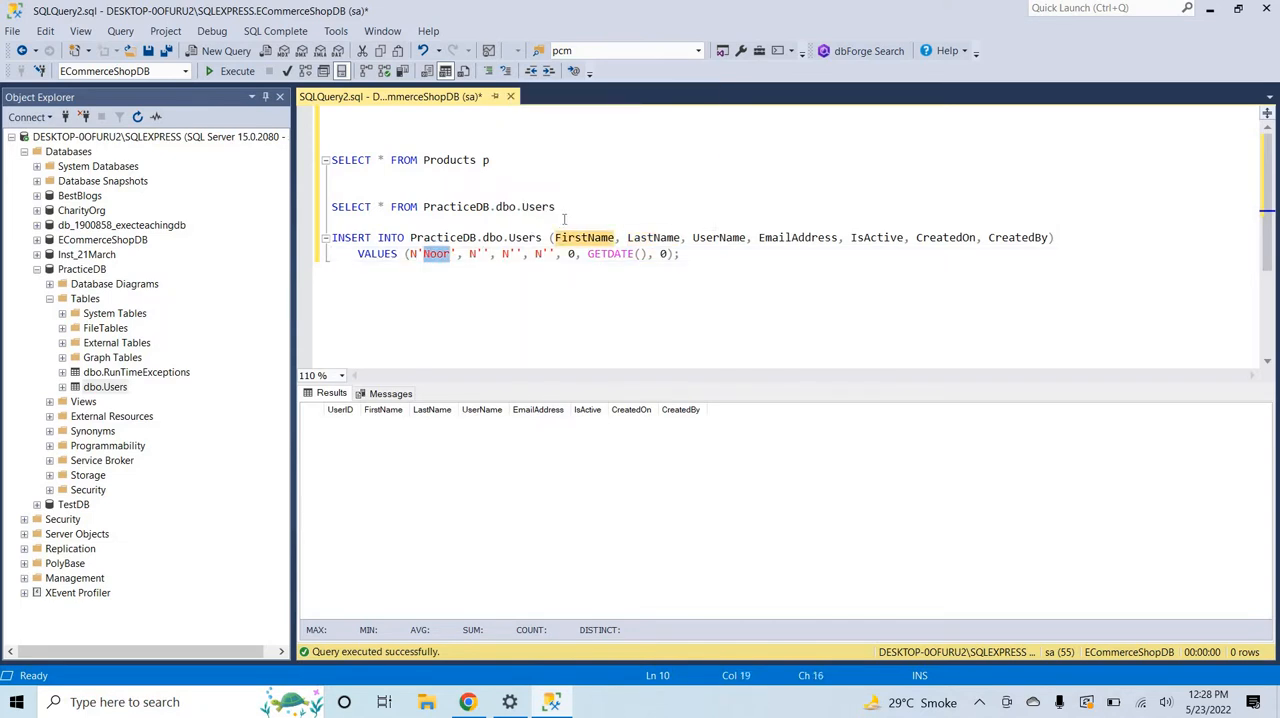
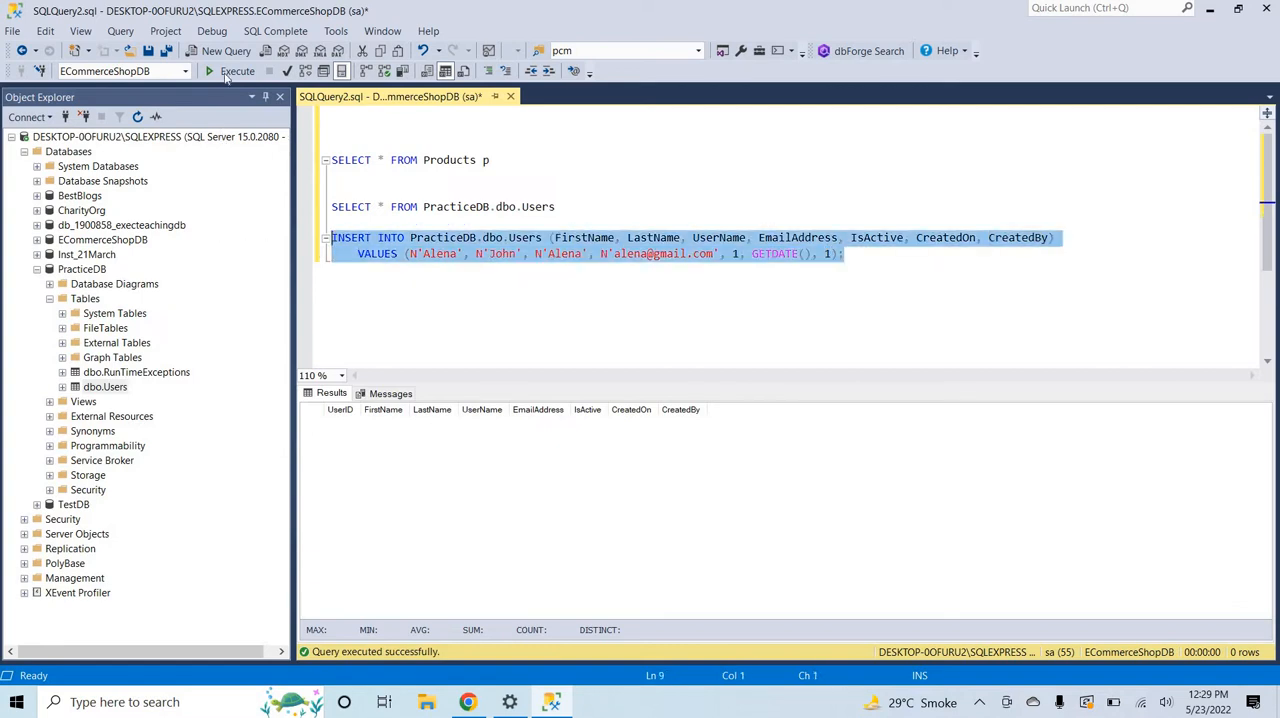
pyautogui.click(236, 72)
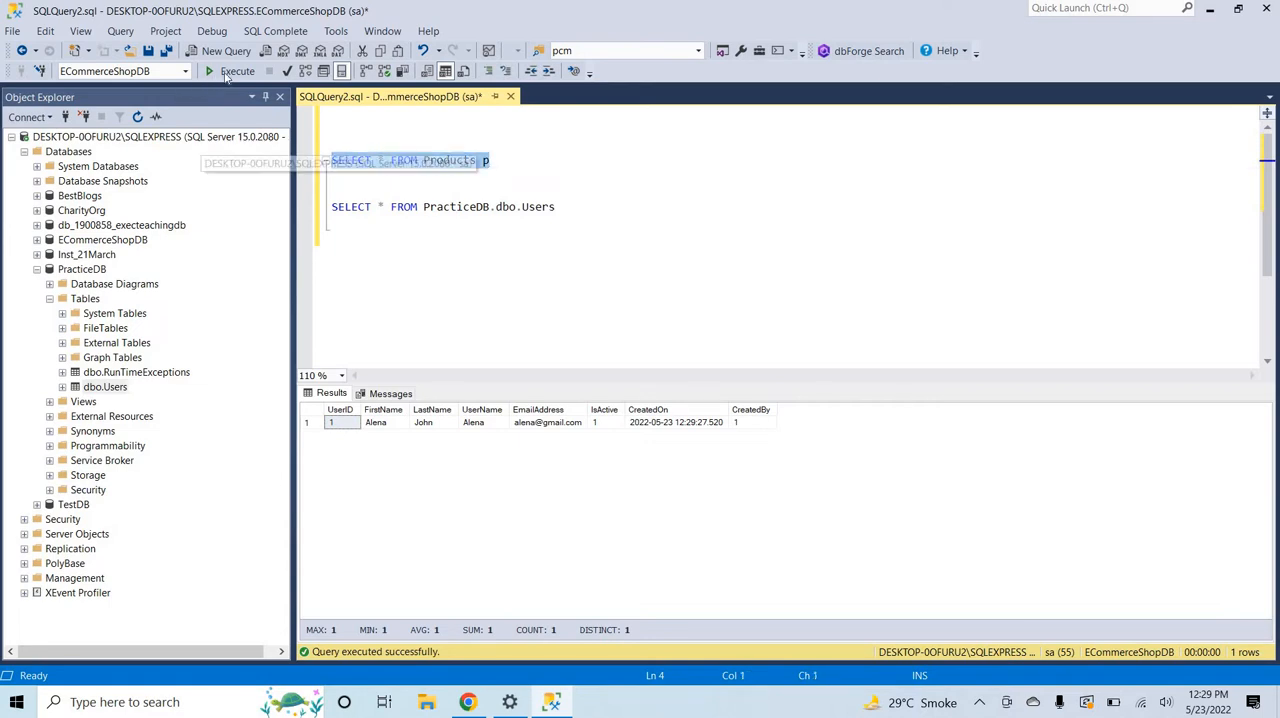
# - Re-run the Products and Users queries to confirm 12 products and the new Alena row
pyautogui.click(236, 70)
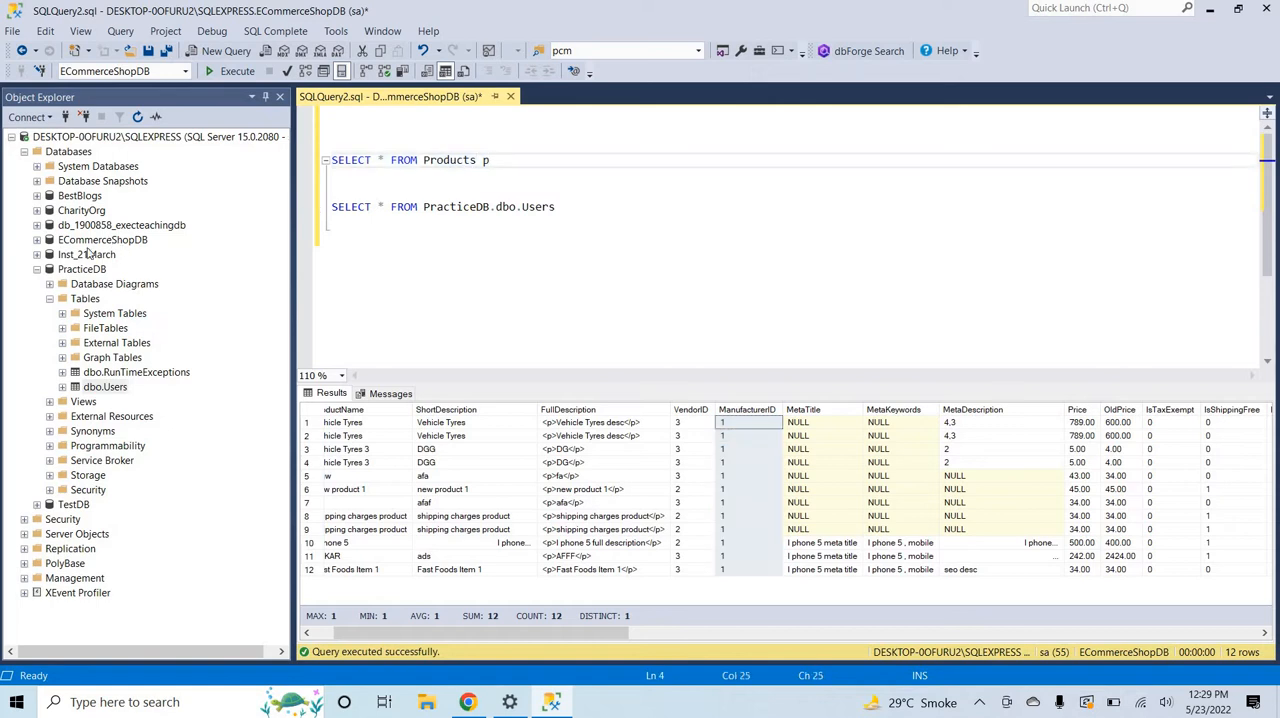
pyautogui.click(48, 268)
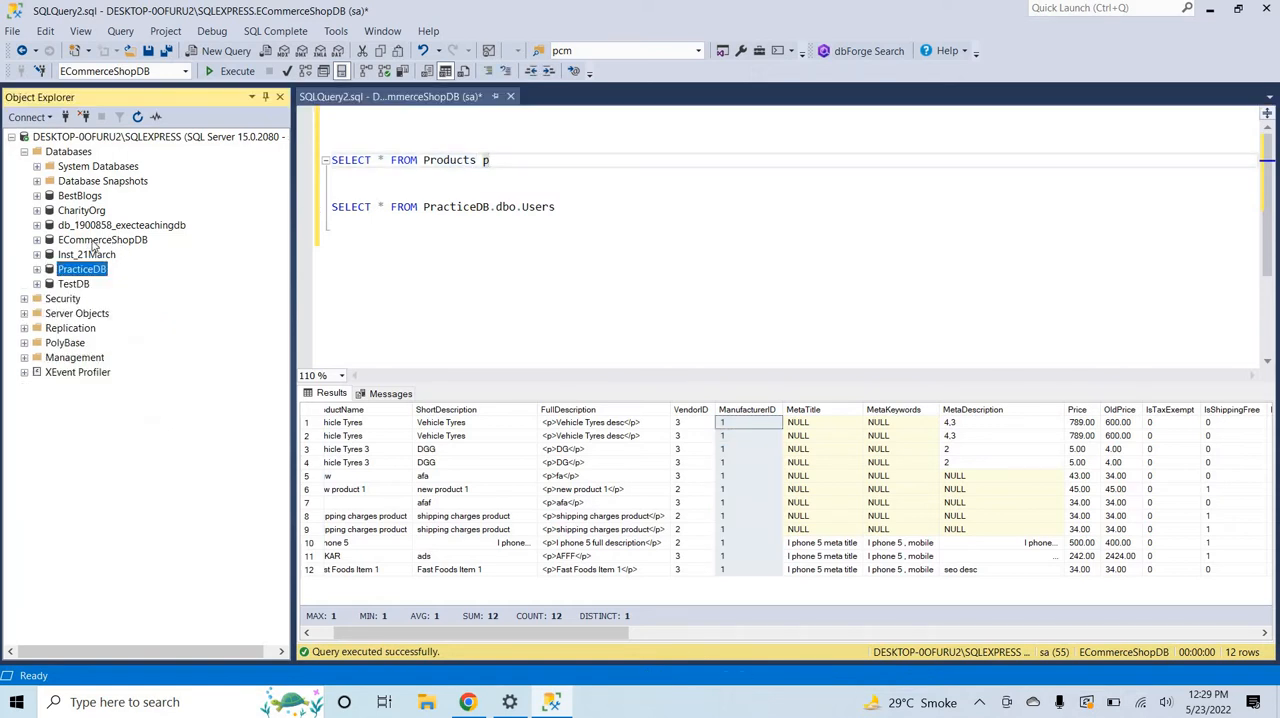
pyautogui.click(104, 240)
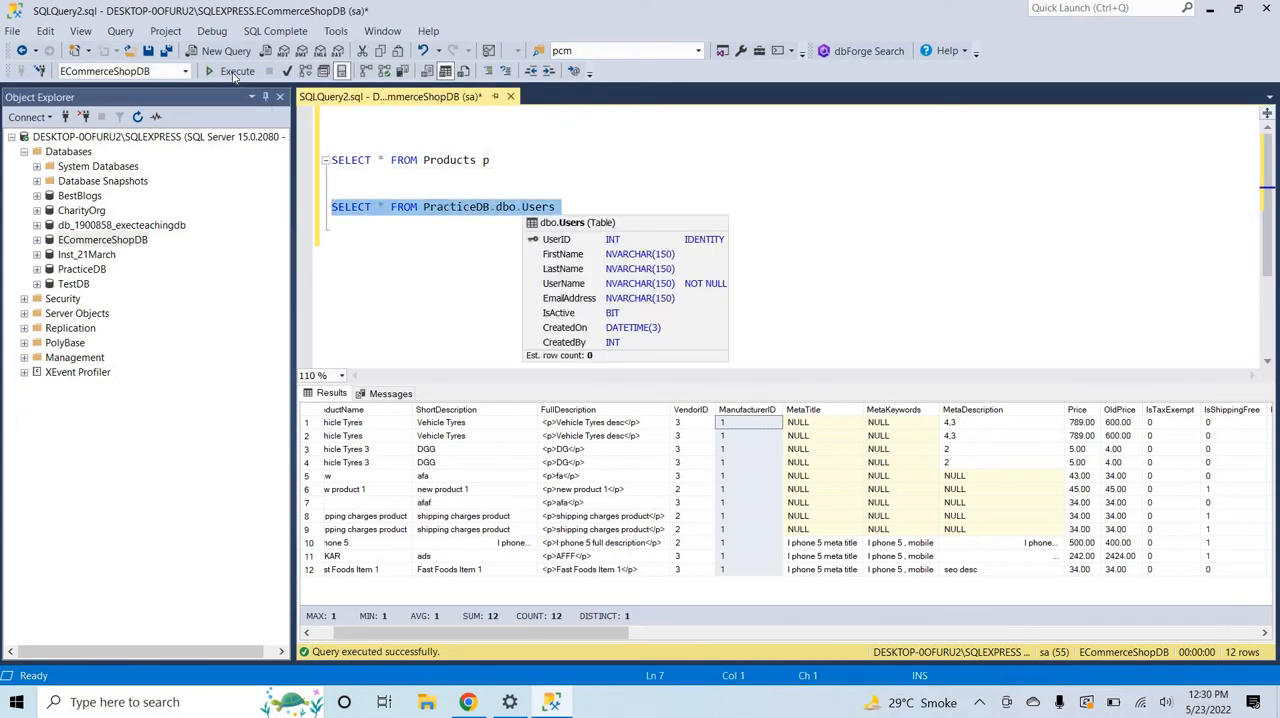
pyautogui.click(236, 72)
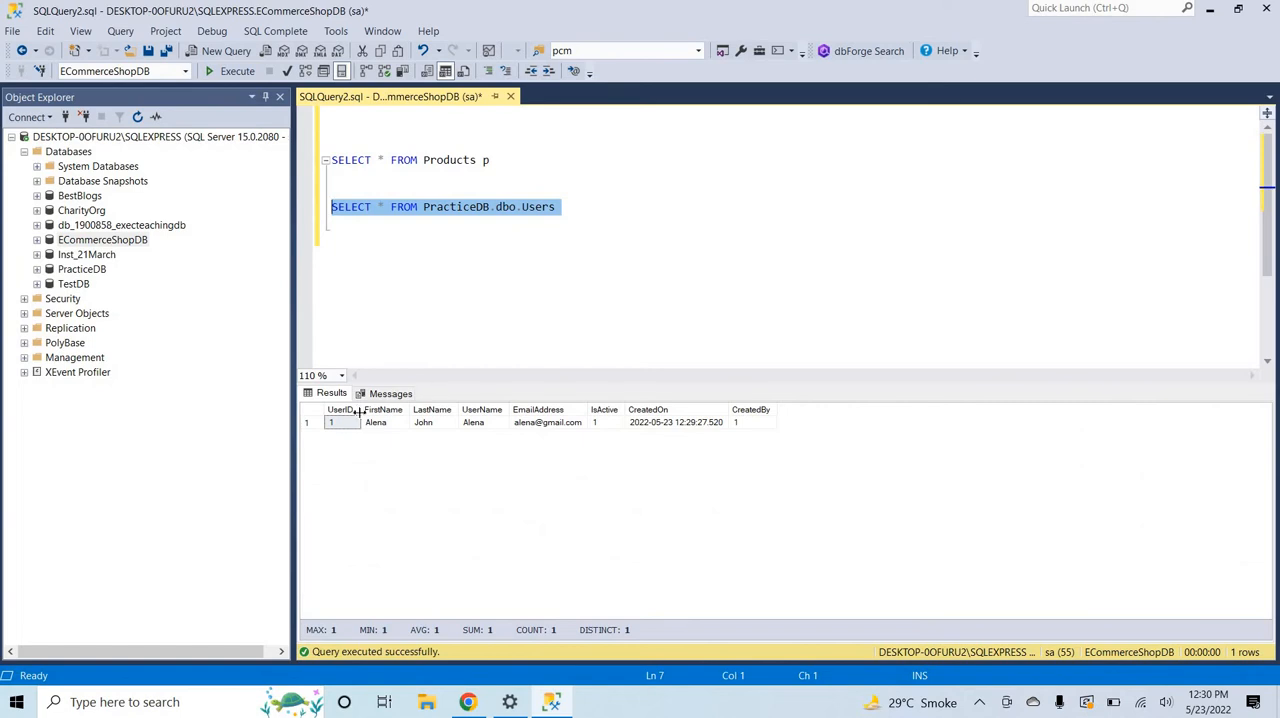
pyautogui.click(492, 160)
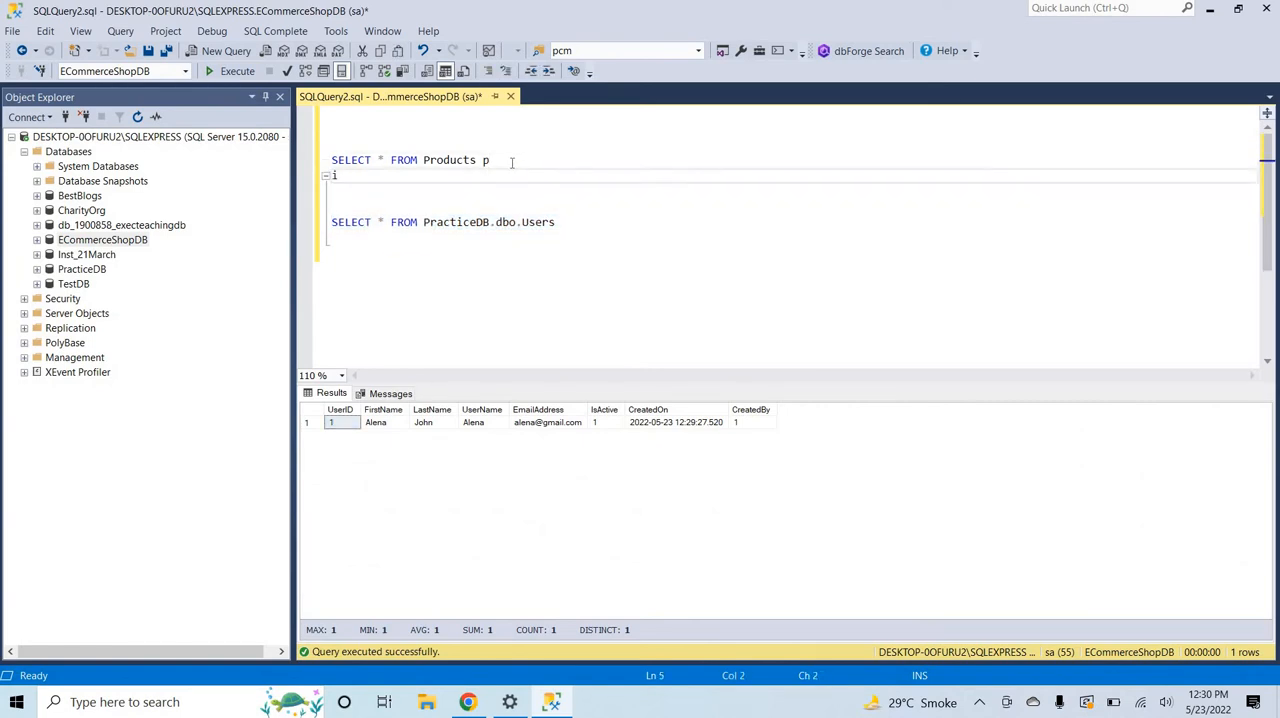
# - Add INNER JOIN PracticeDB.dbo.Users u ON p.ManufacturerID = u.UserID to the Products query
pyautogui.write('in')
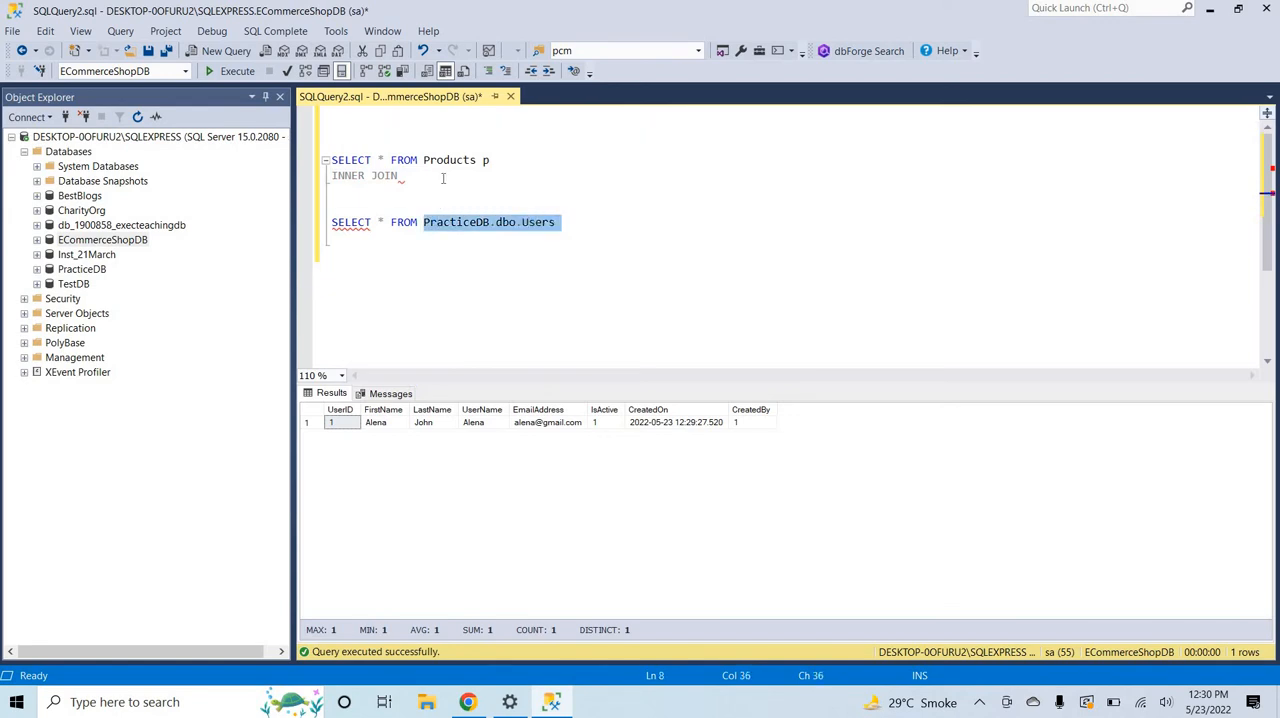
pyautogui.write('PracticeDB.dbo.Users')
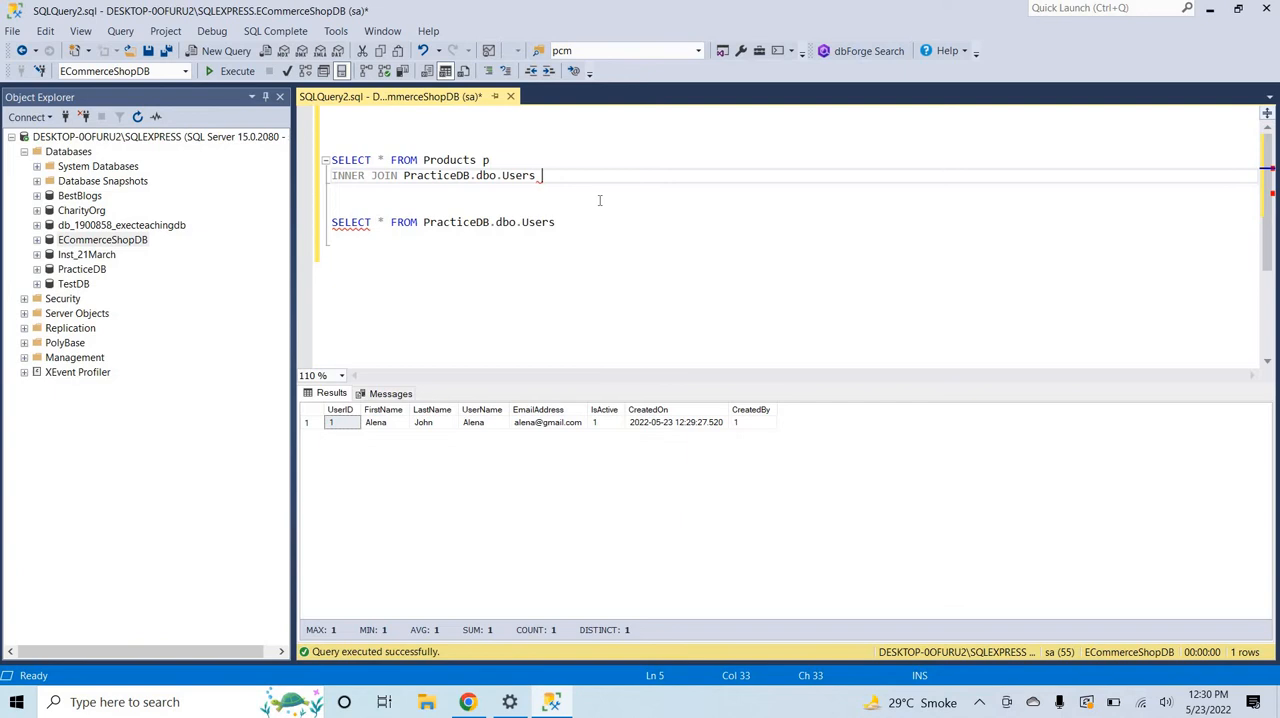
pyautogui.write('u')
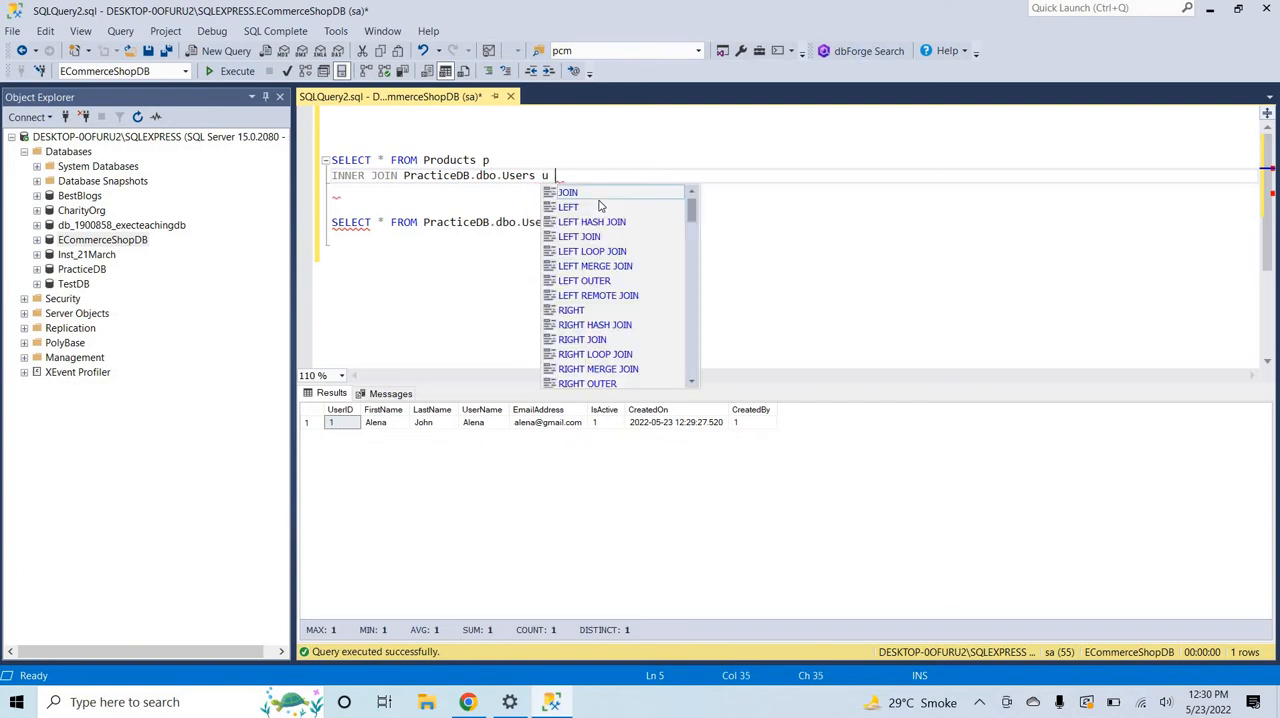
pyautogui.write('ON')
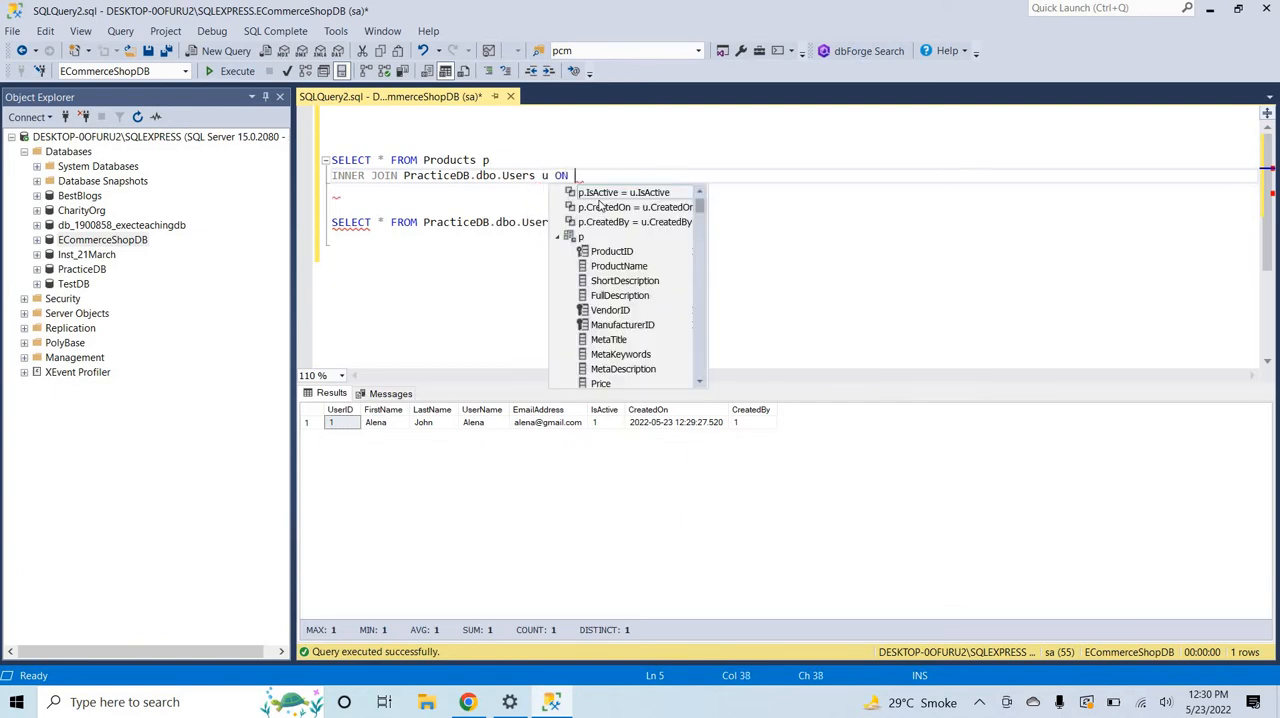
pyautogui.write('p.')
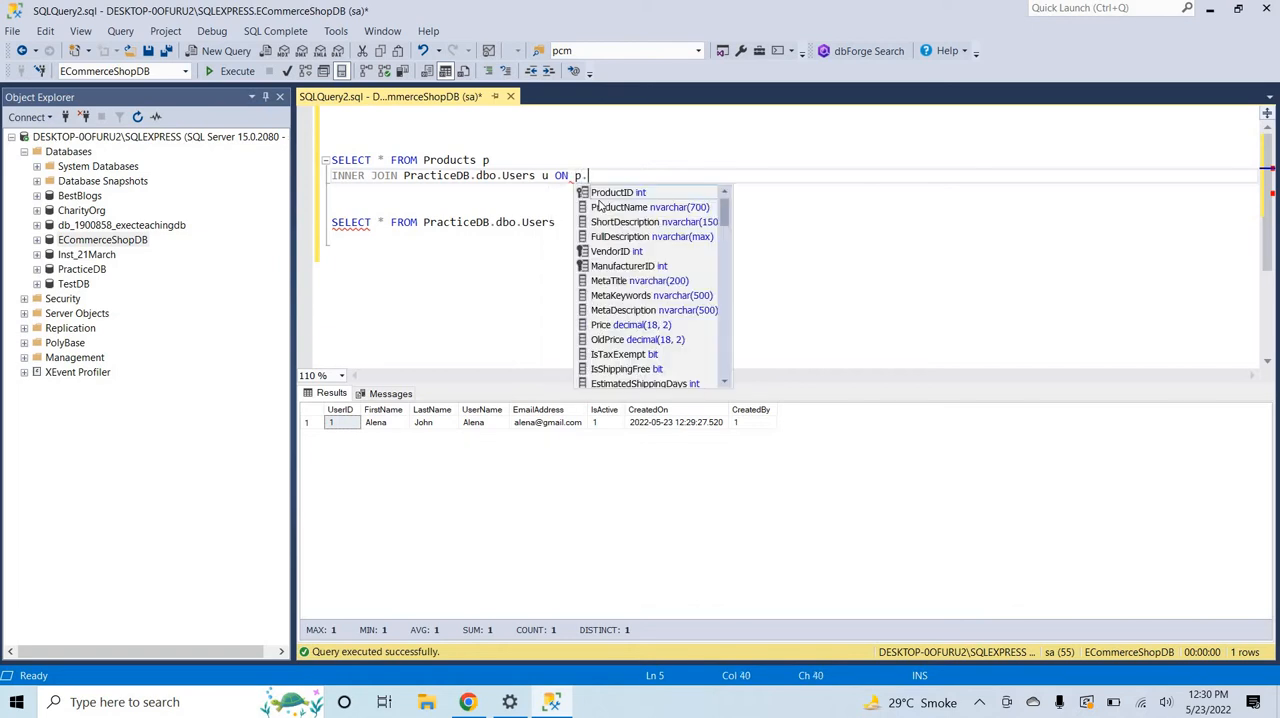
pyautogui.write('m')
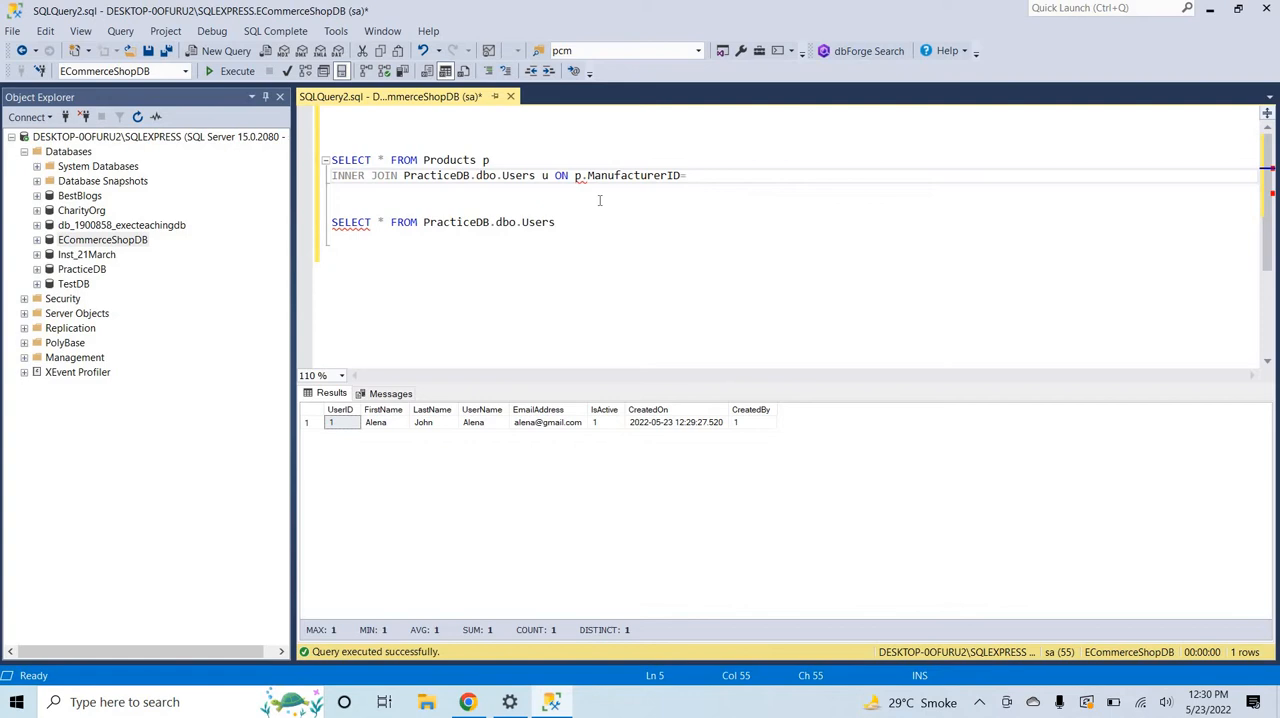
pyautogui.write('u.')
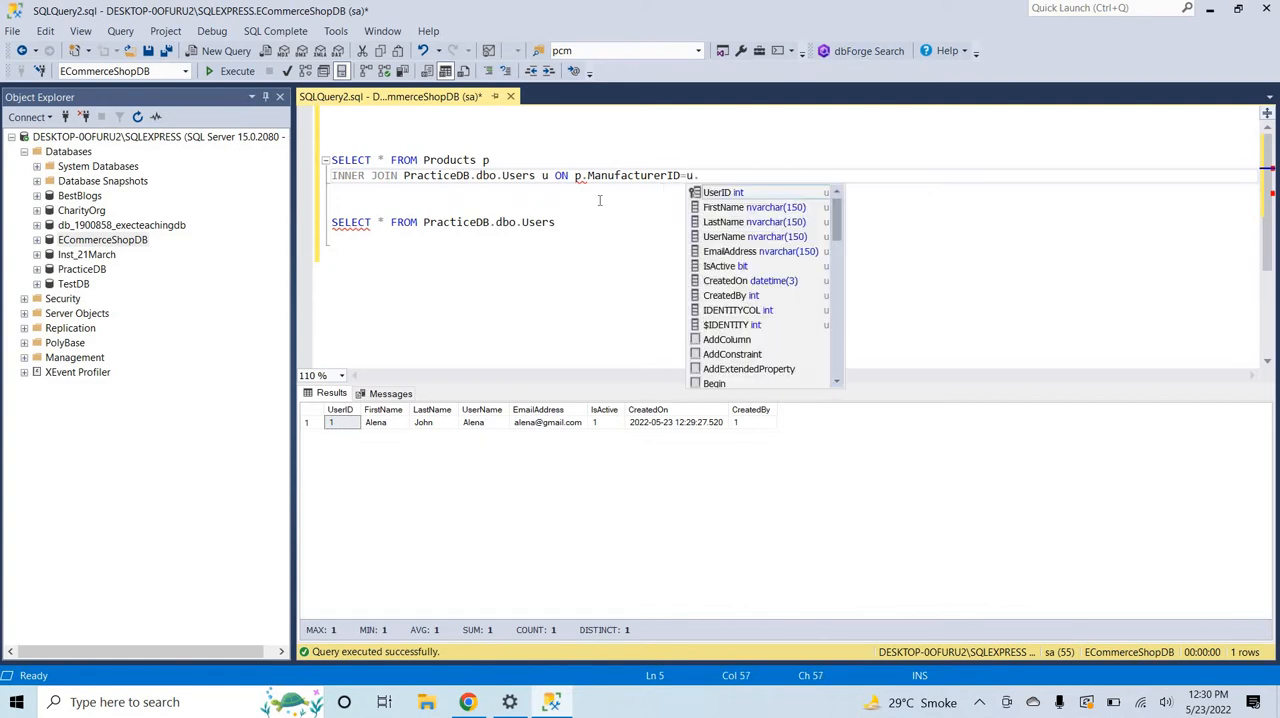
pyautogui.write('UserID')
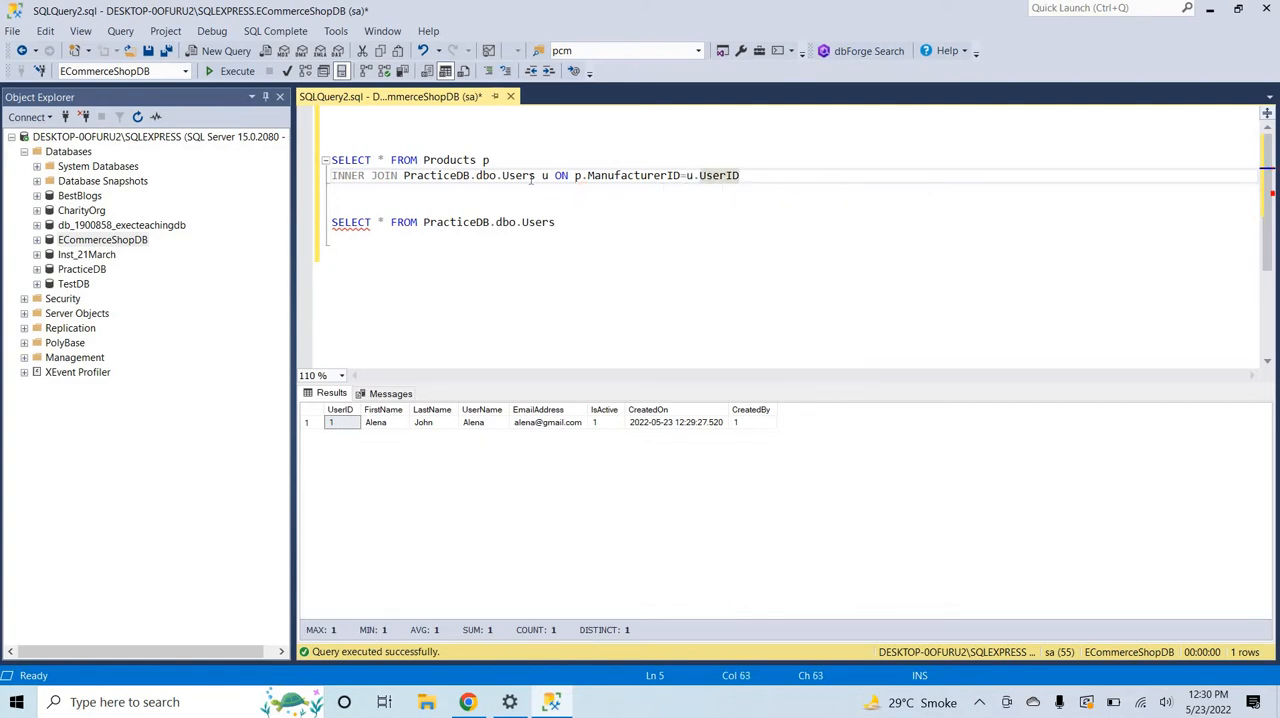
# - Review the join line and delete the standalone SELECT * FROM PracticeDB.dbo.Users query
pyautogui.doubleClick(516, 176)
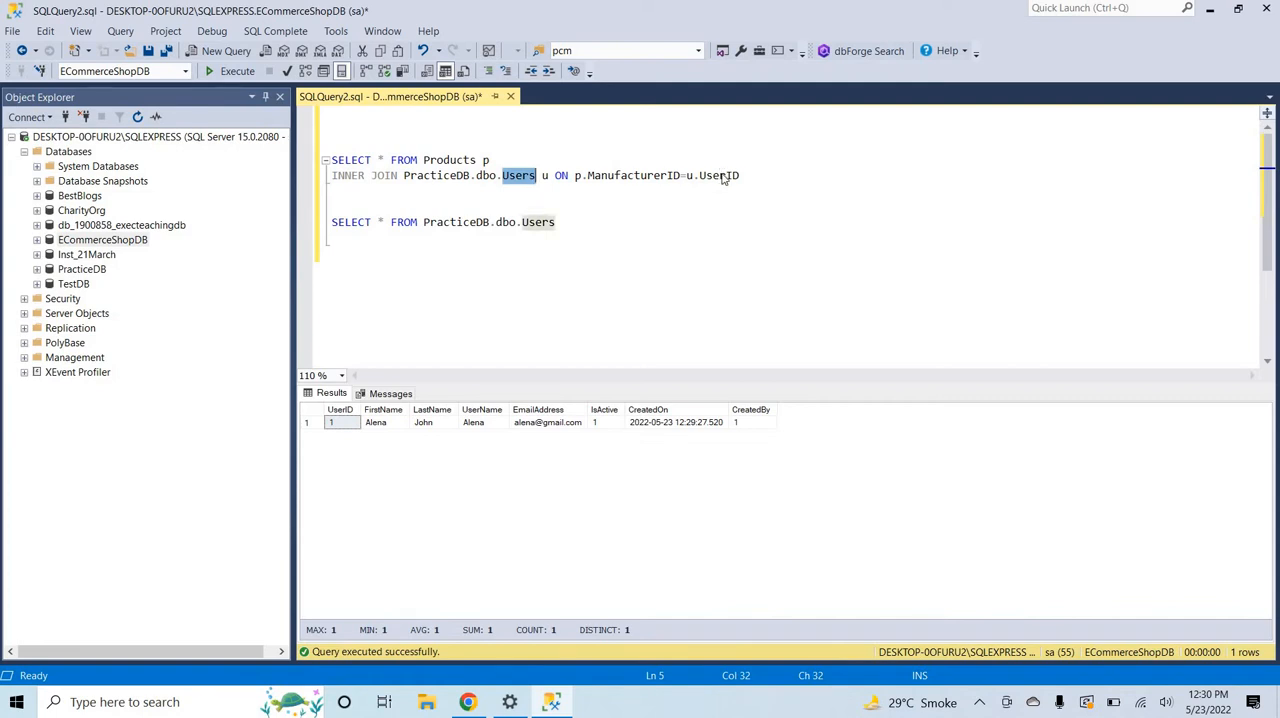
pyautogui.doubleClick(718, 176)
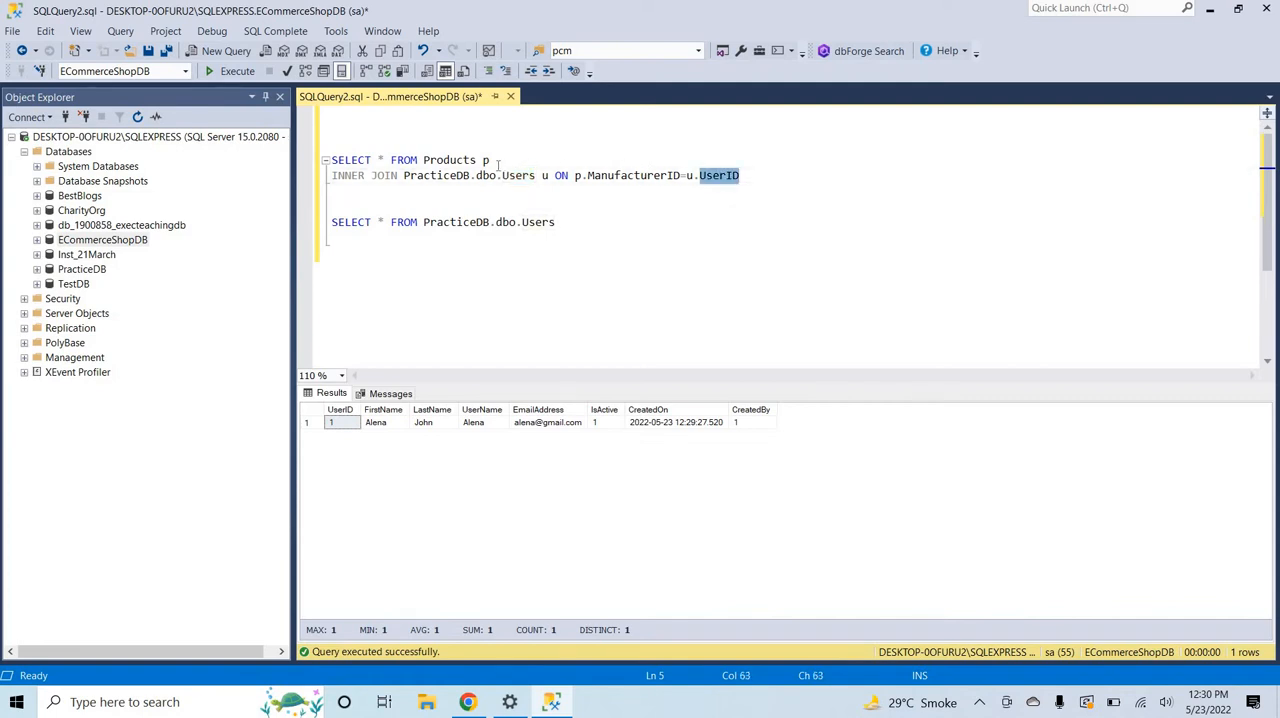
pyautogui.click(626, 176)
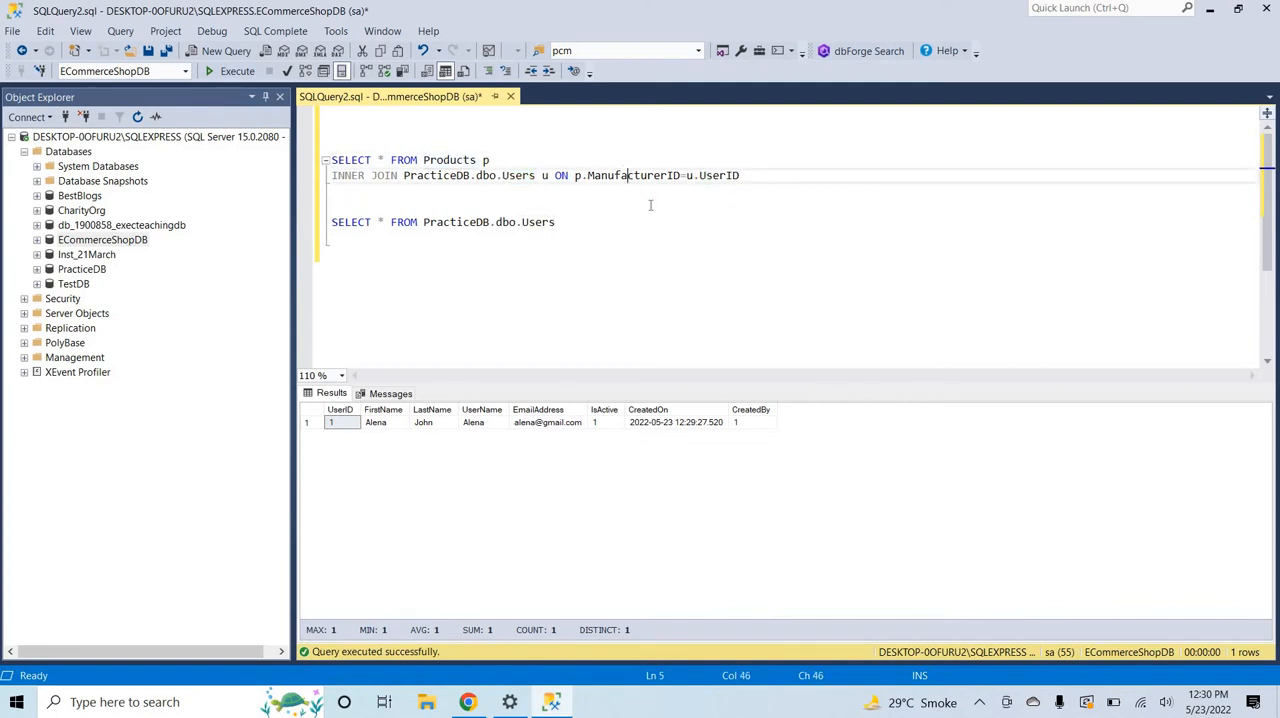
pyautogui.tripleClick(444, 220)
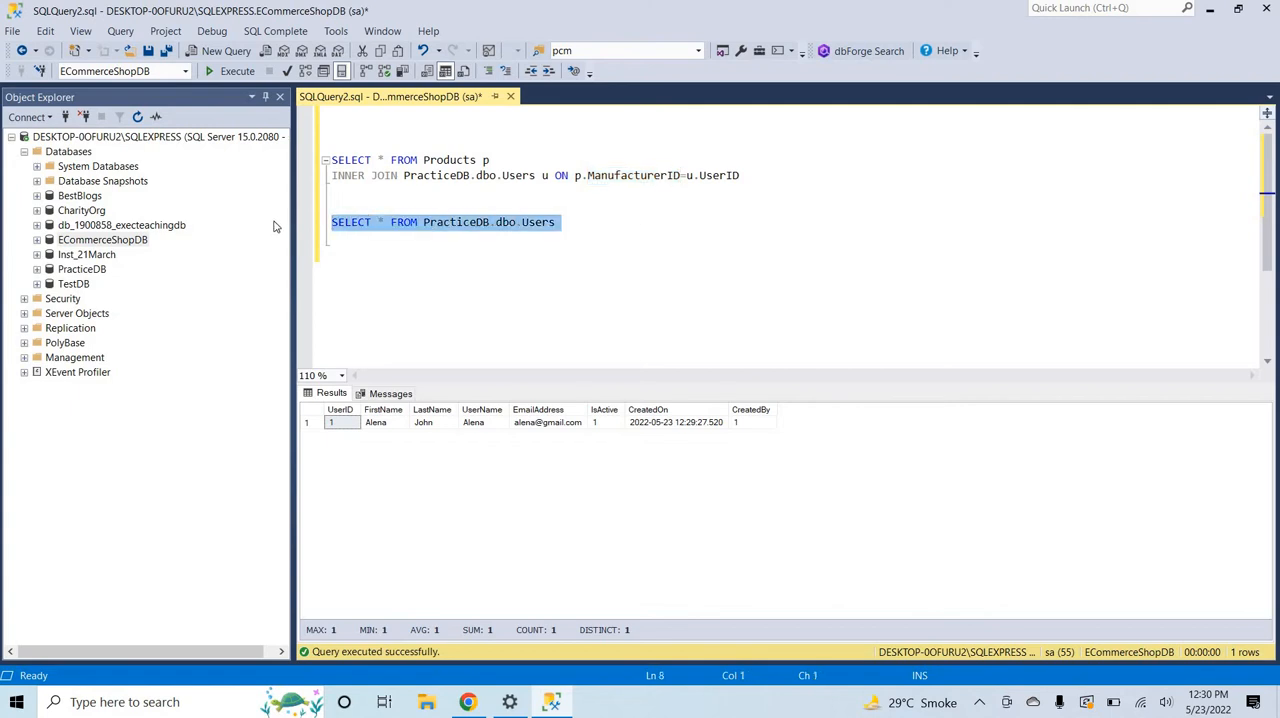
pyautogui.press('Delete')
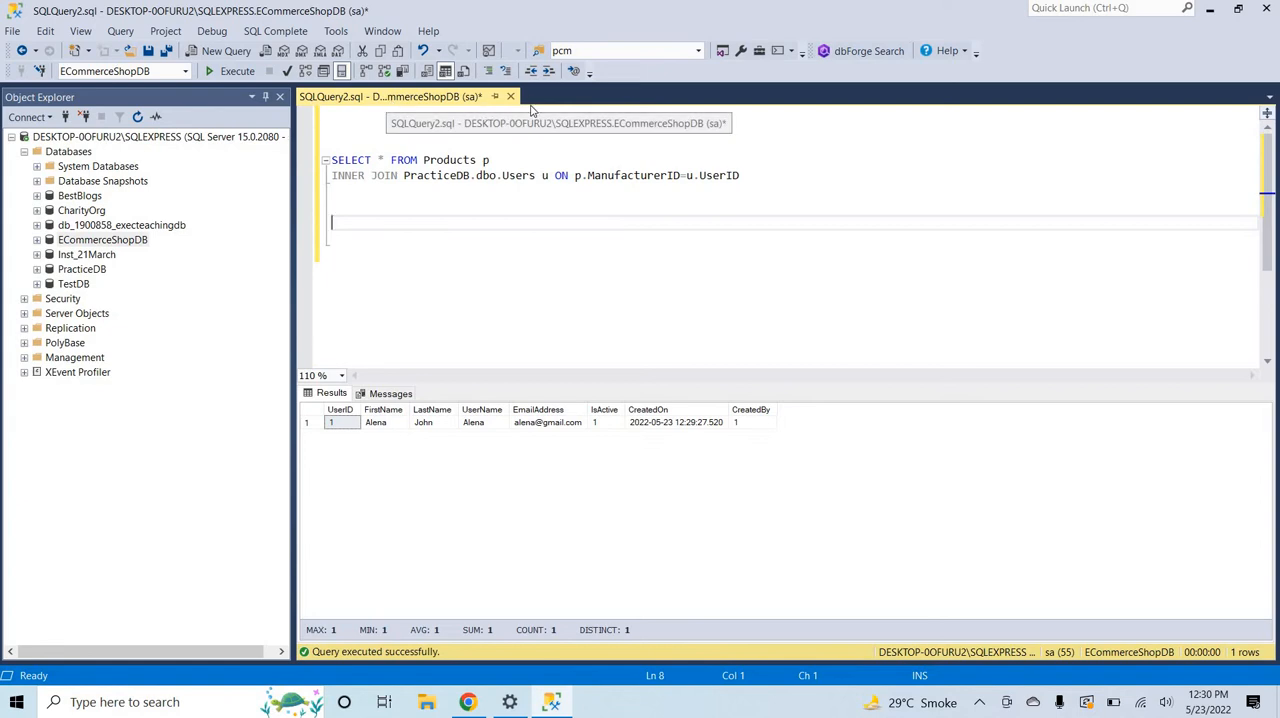
pyautogui.moveTo(438, 96)
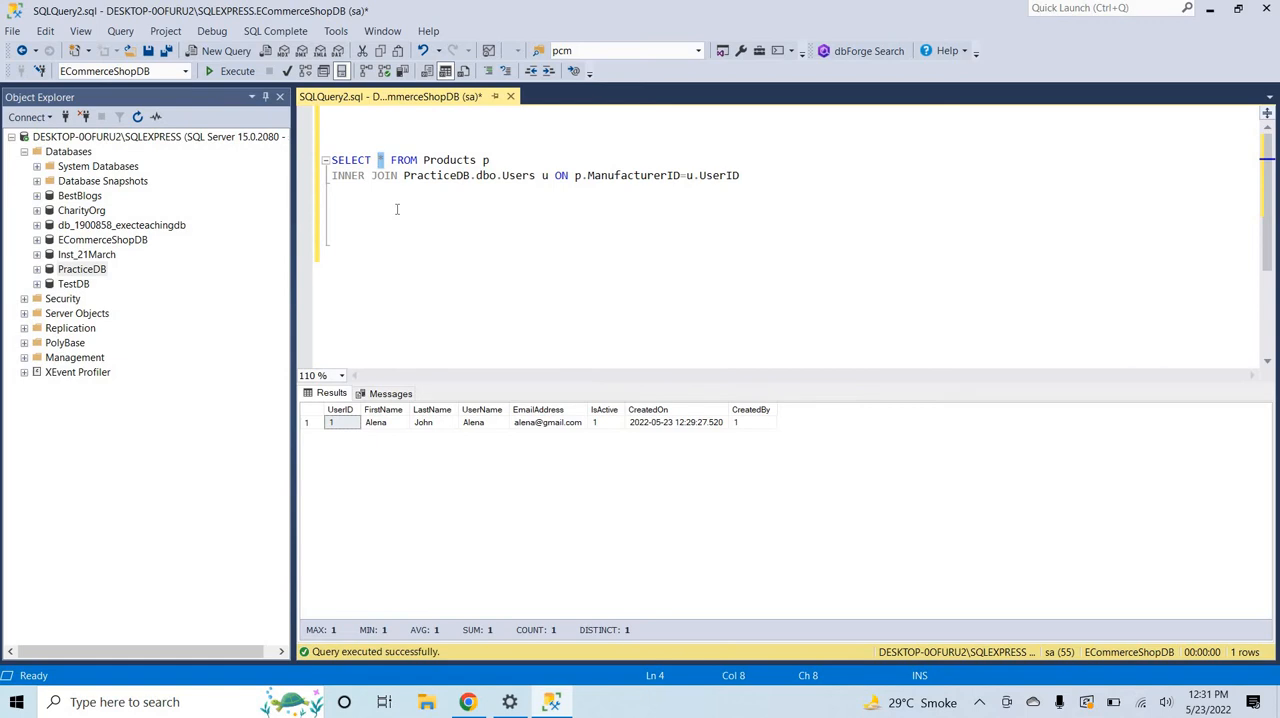
# - Replace SELECT * with P.ProductID, P.ProductName, U.FirstName and select the whole query
pyautogui.write('P.ProductID')
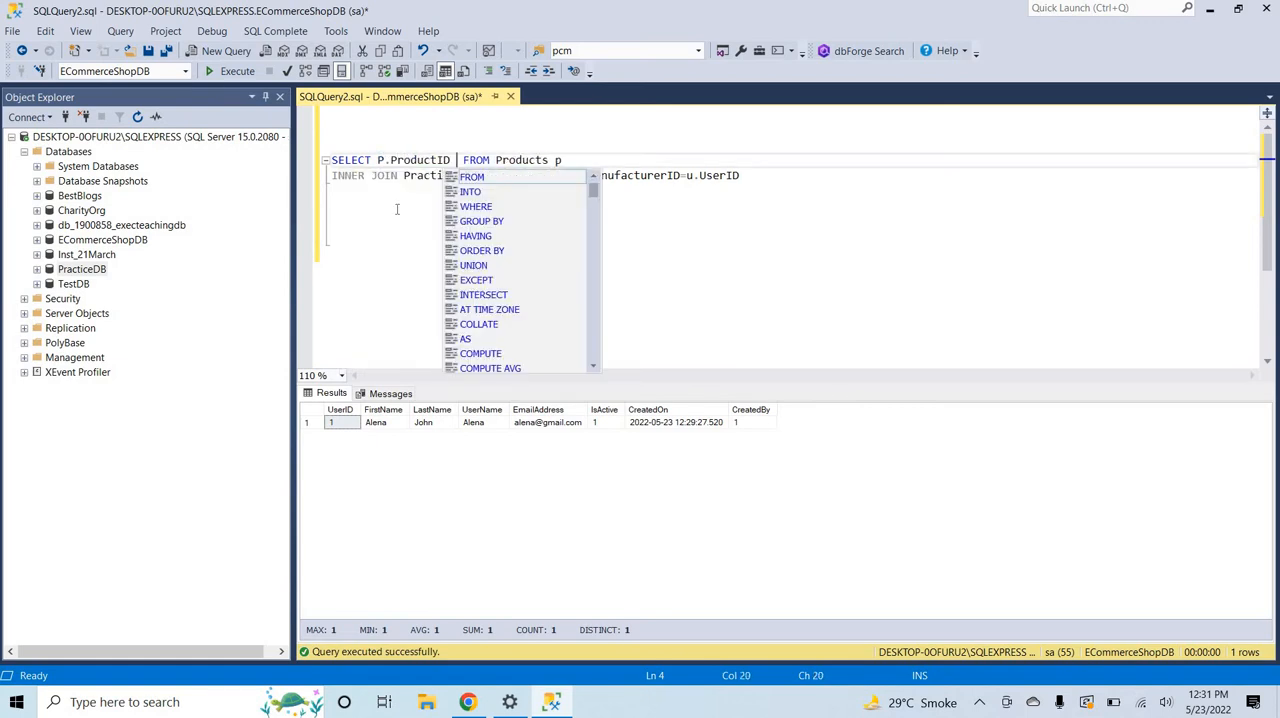
pyautogui.write(', P.ProductName, U.fu')
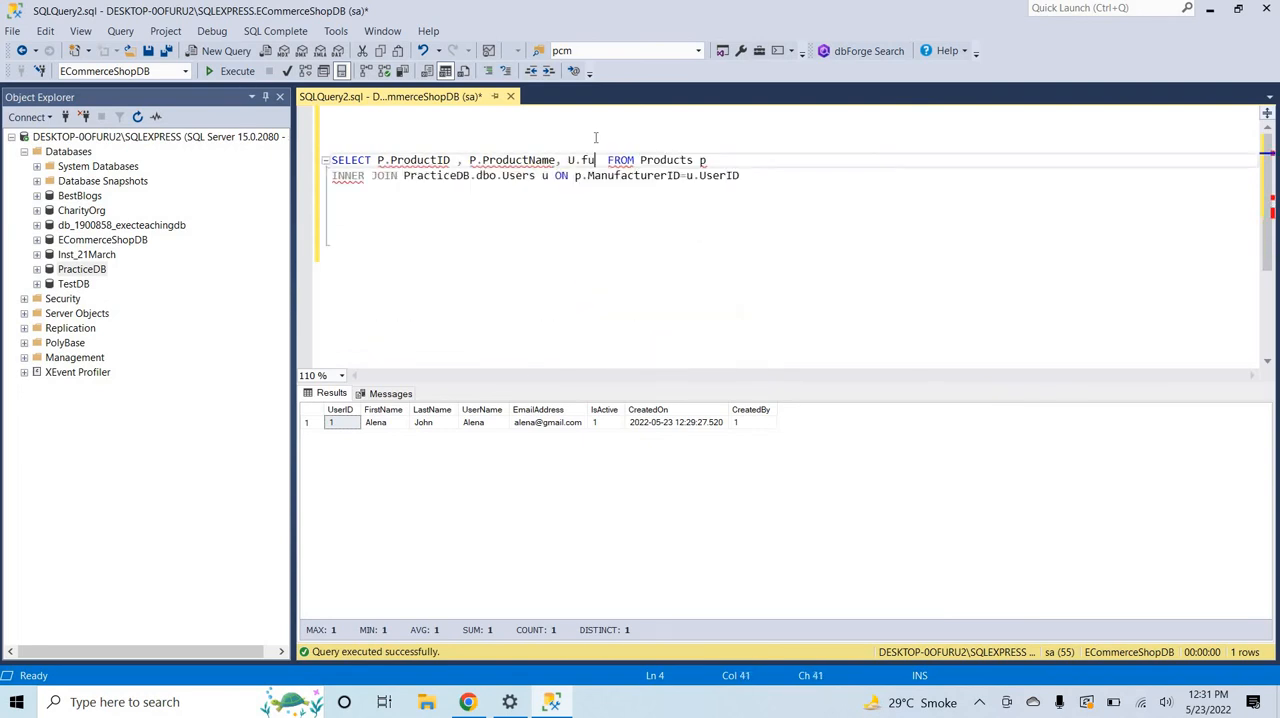
pyautogui.press('Backspace')
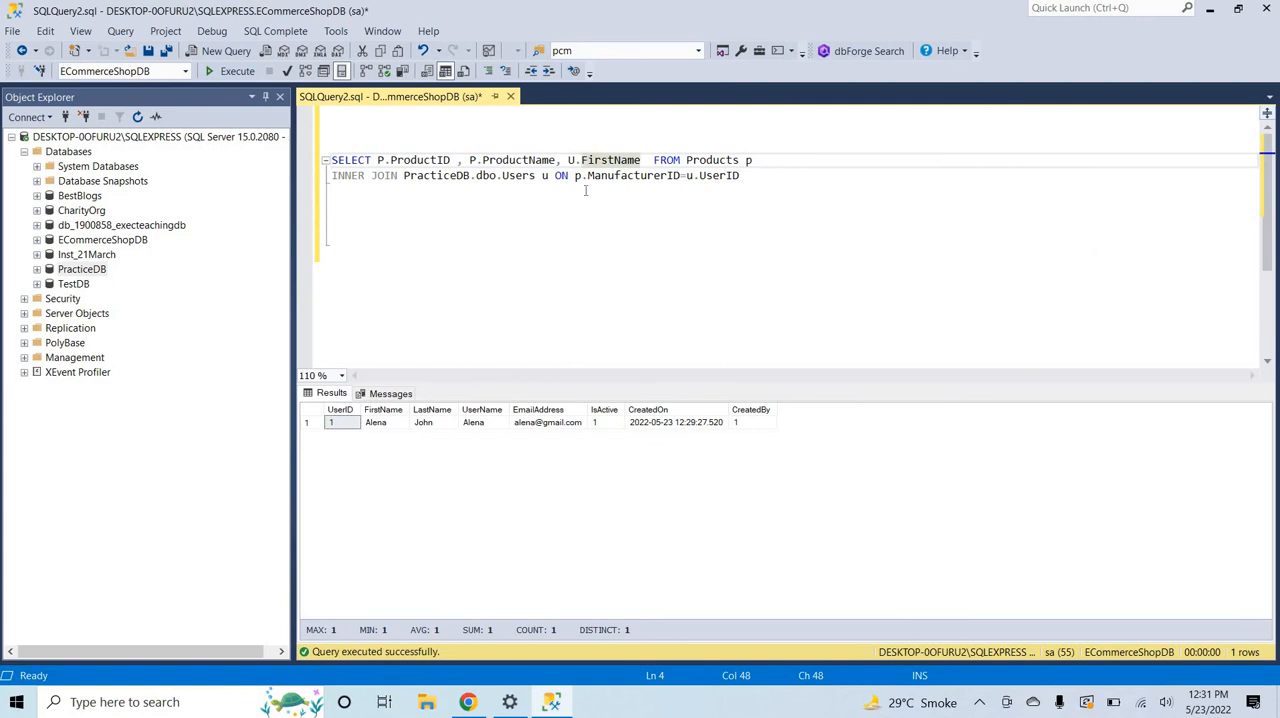
pyautogui.doubleClick(518, 176)
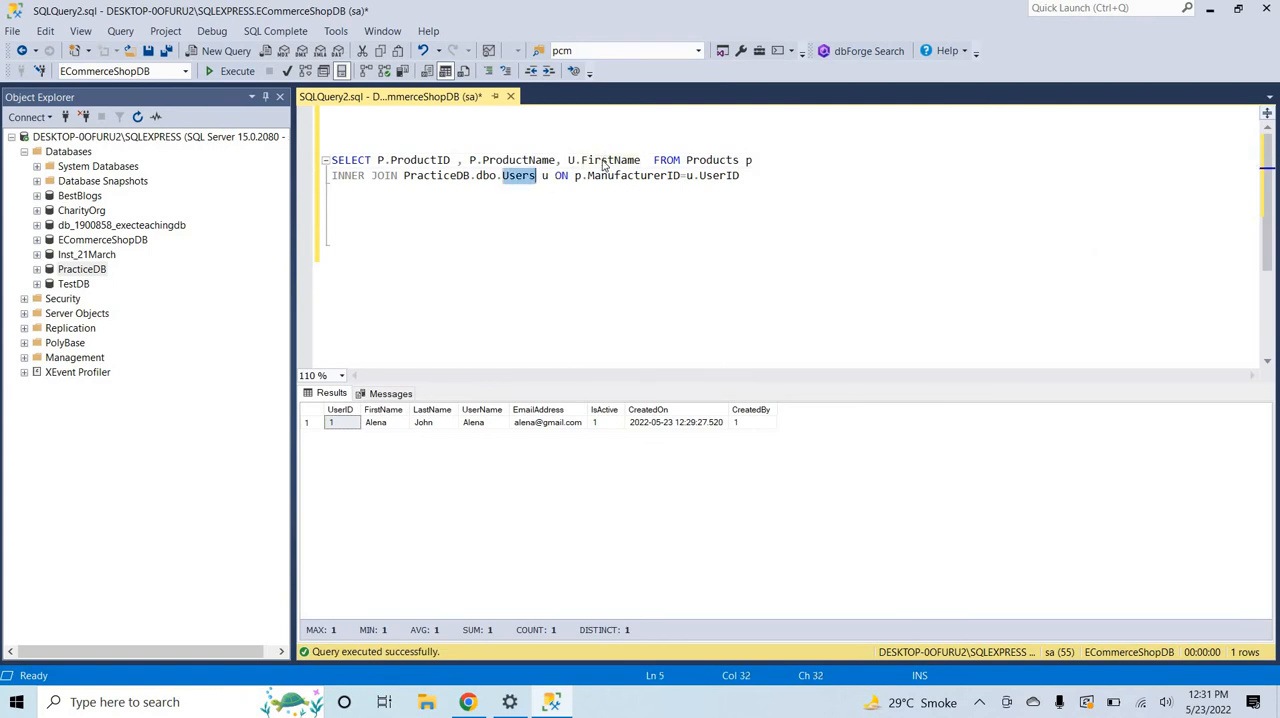
pyautogui.press('ctrl+a')
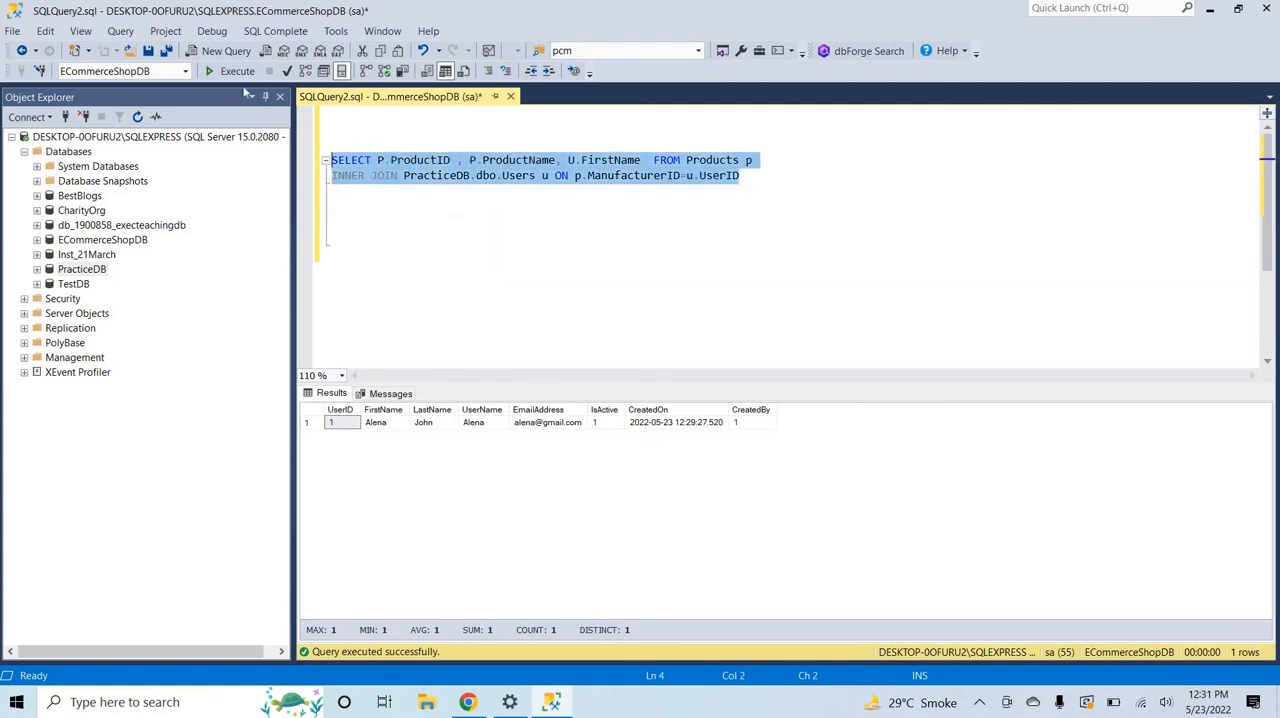
# - Execute the join query, returning 12 rows, and select all result rows
pyautogui.click(236, 72)
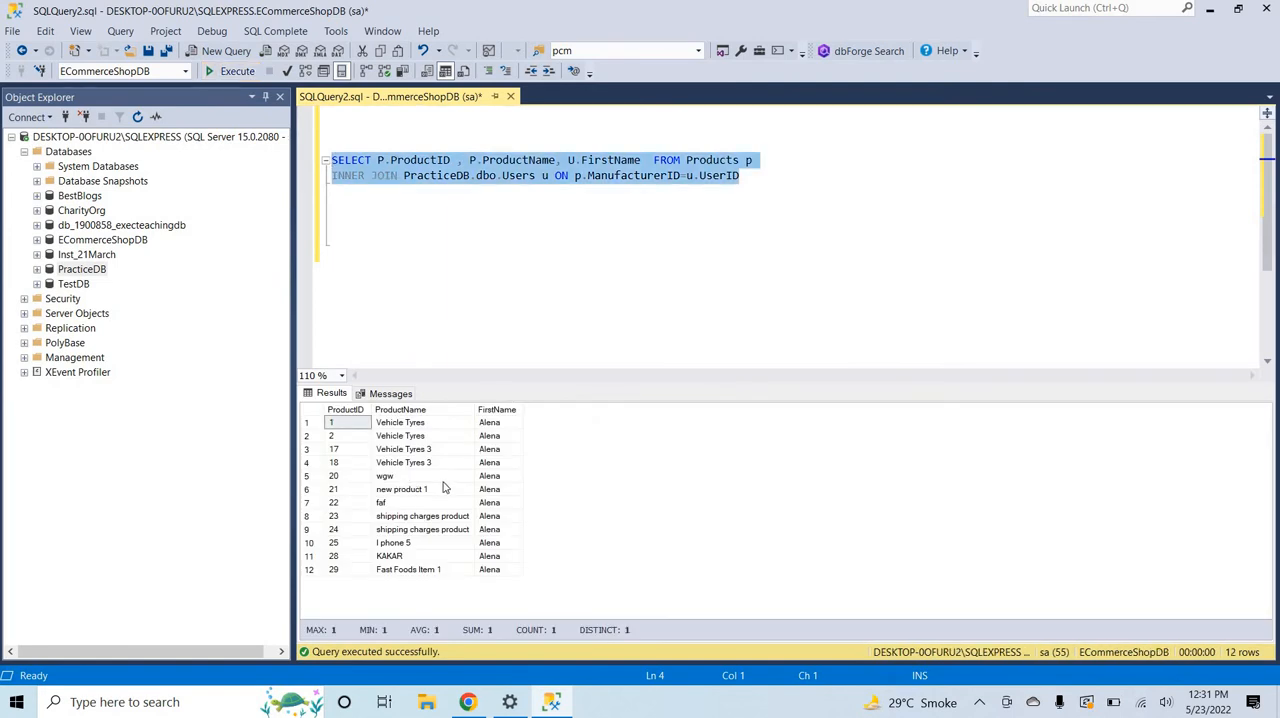
pyautogui.click(422, 422)
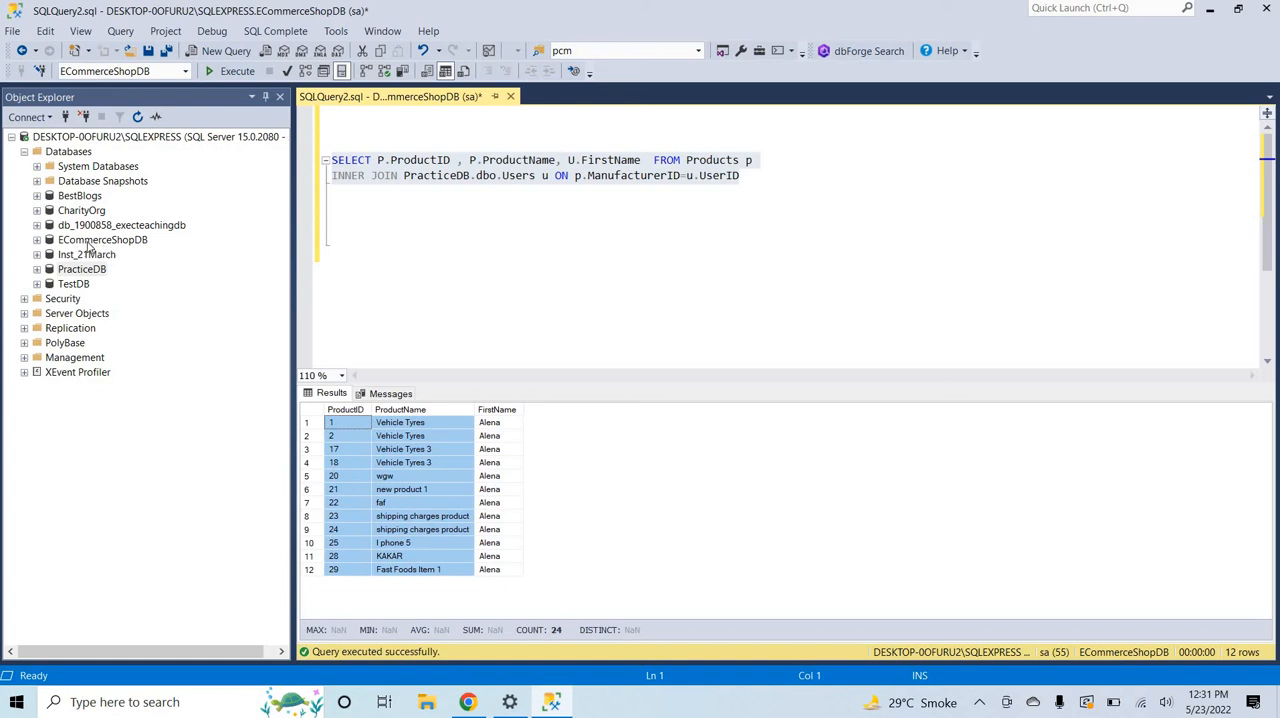
pyautogui.moveTo(504, 528)
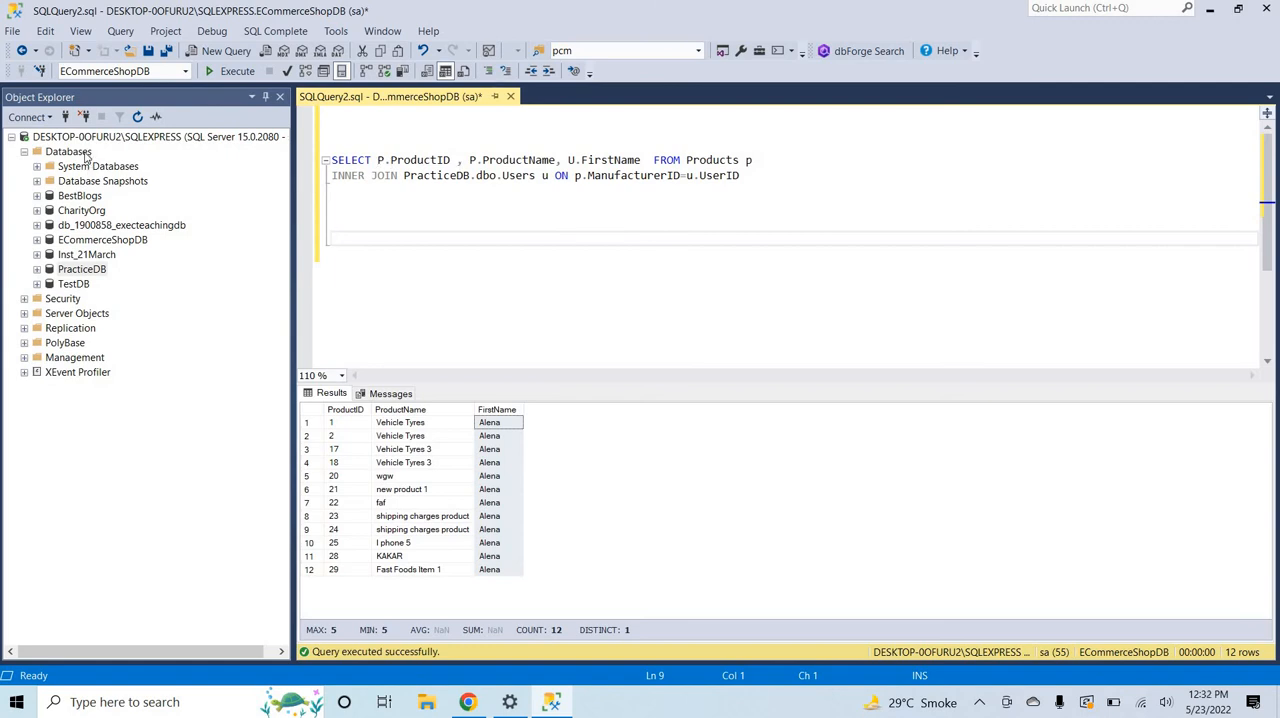
pyautogui.moveTo(84, 136)
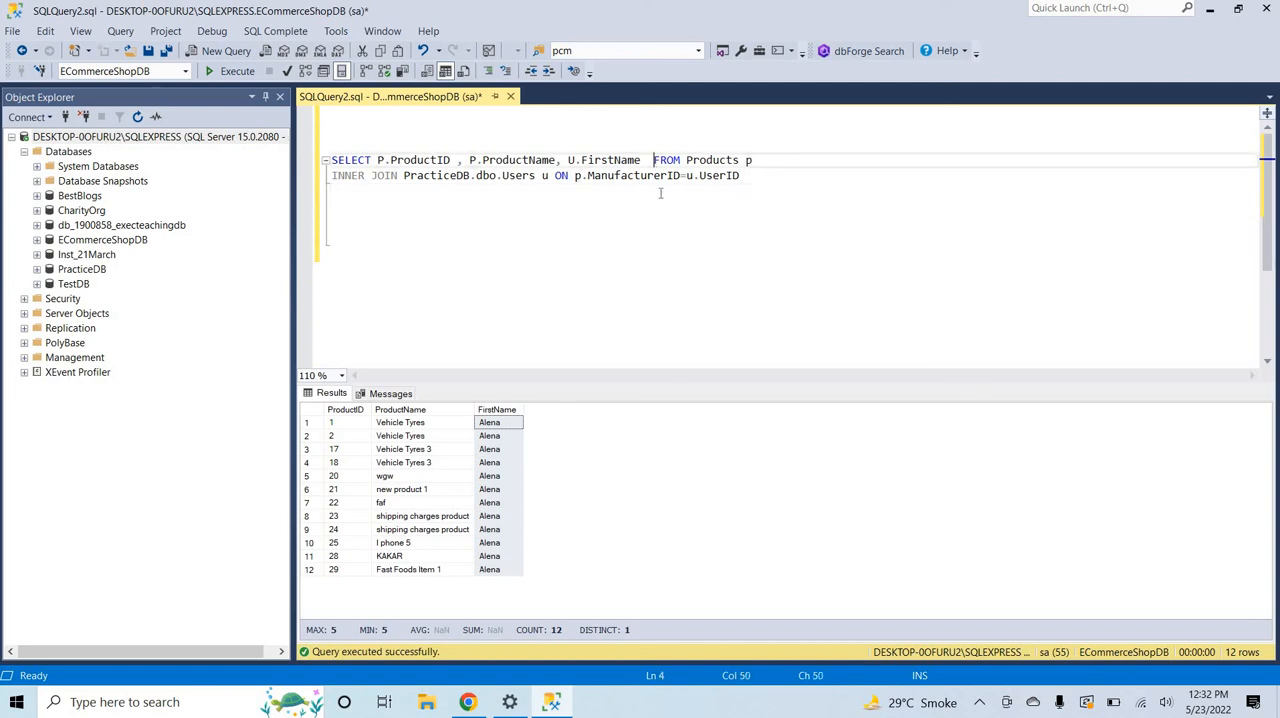
# - Move FROM Products p onto its own line and select the reformatted three-line query
pyautogui.press('Enter')
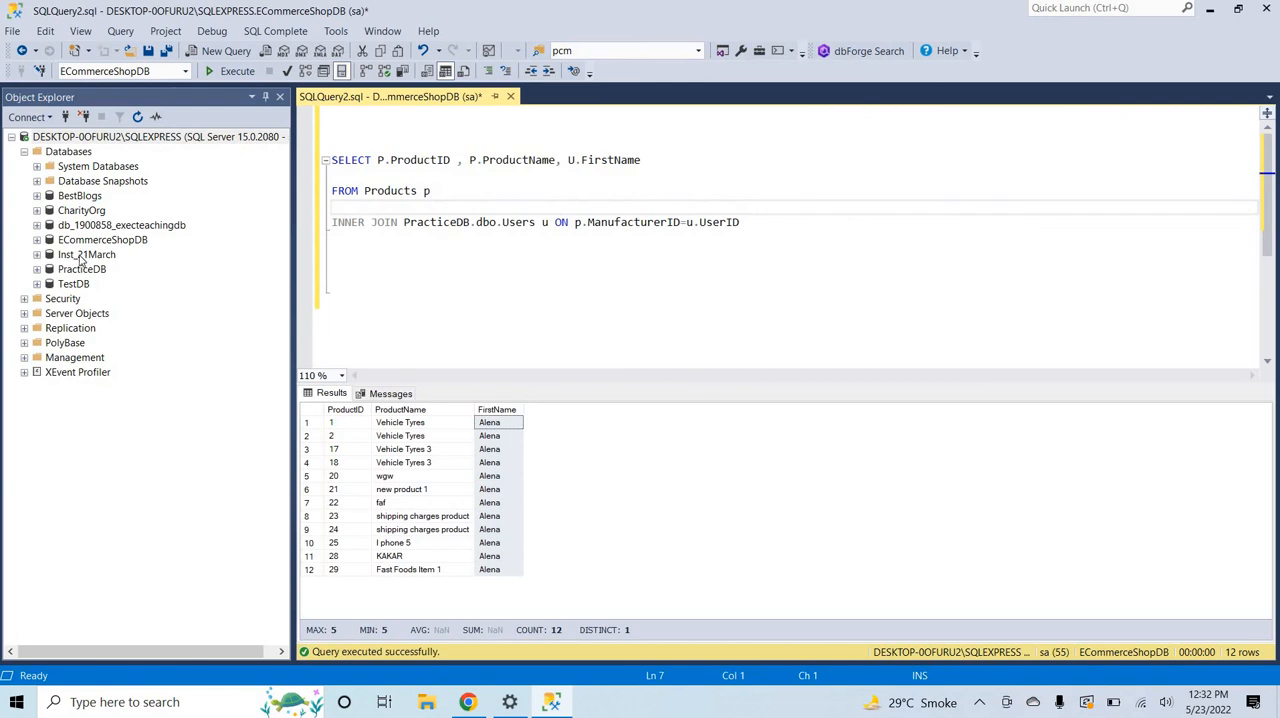
pyautogui.click(82, 268)
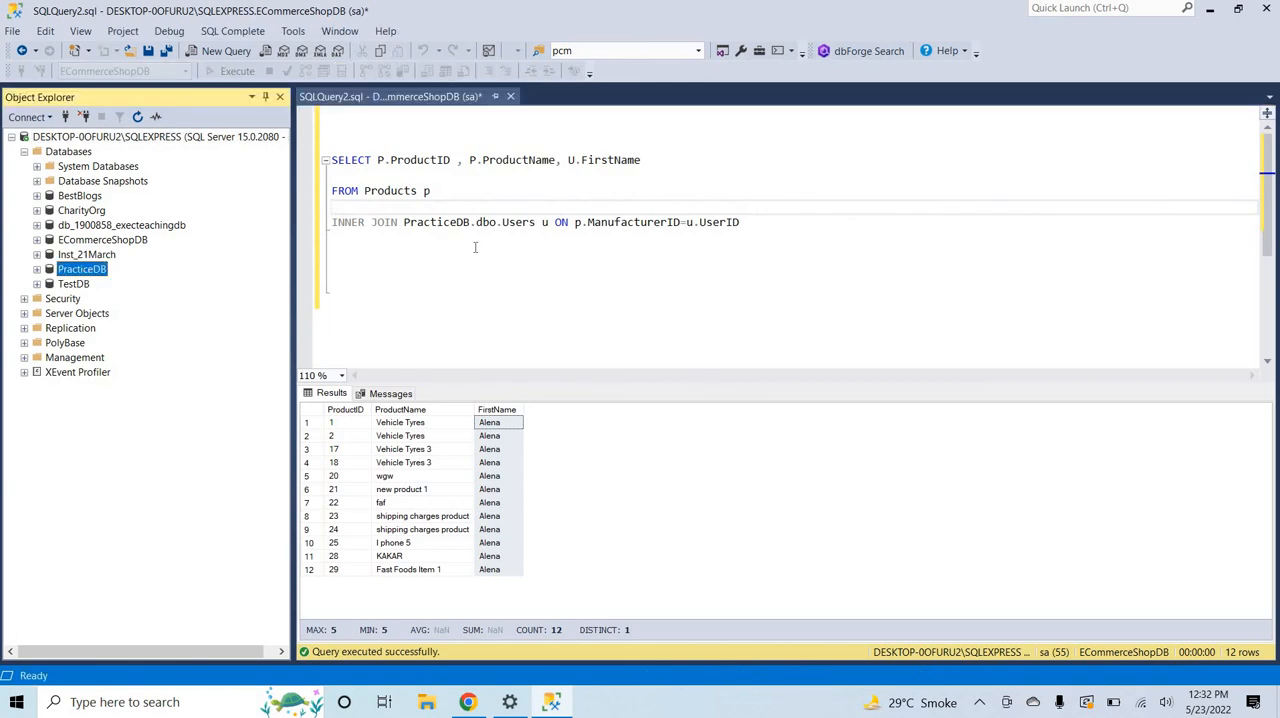
pyautogui.moveTo(368, 210)
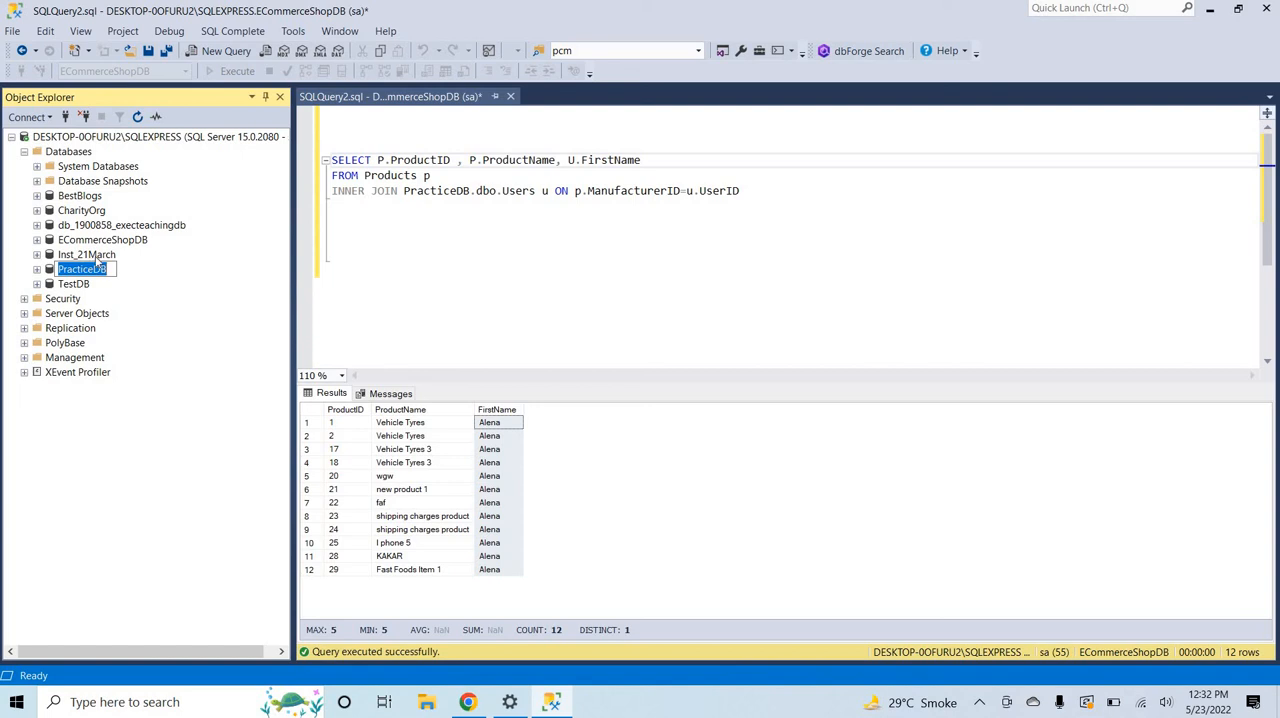
pyautogui.click(86, 254)
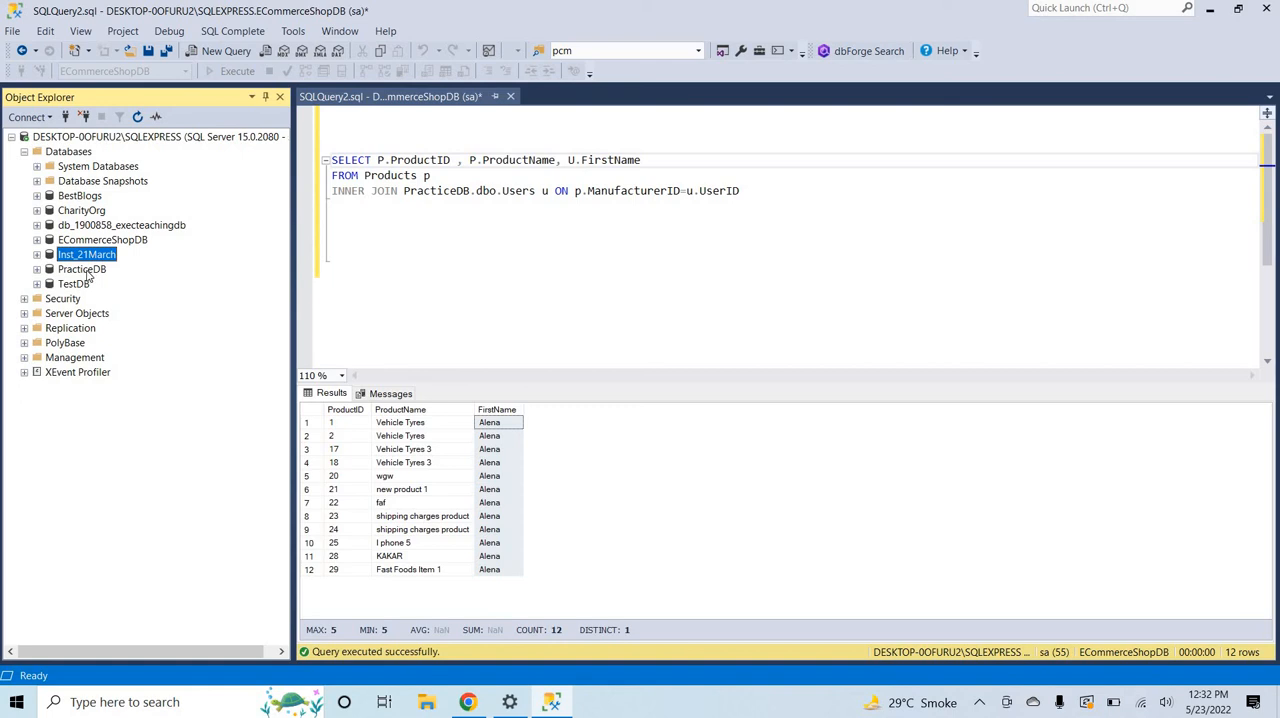
pyautogui.click(72, 284)
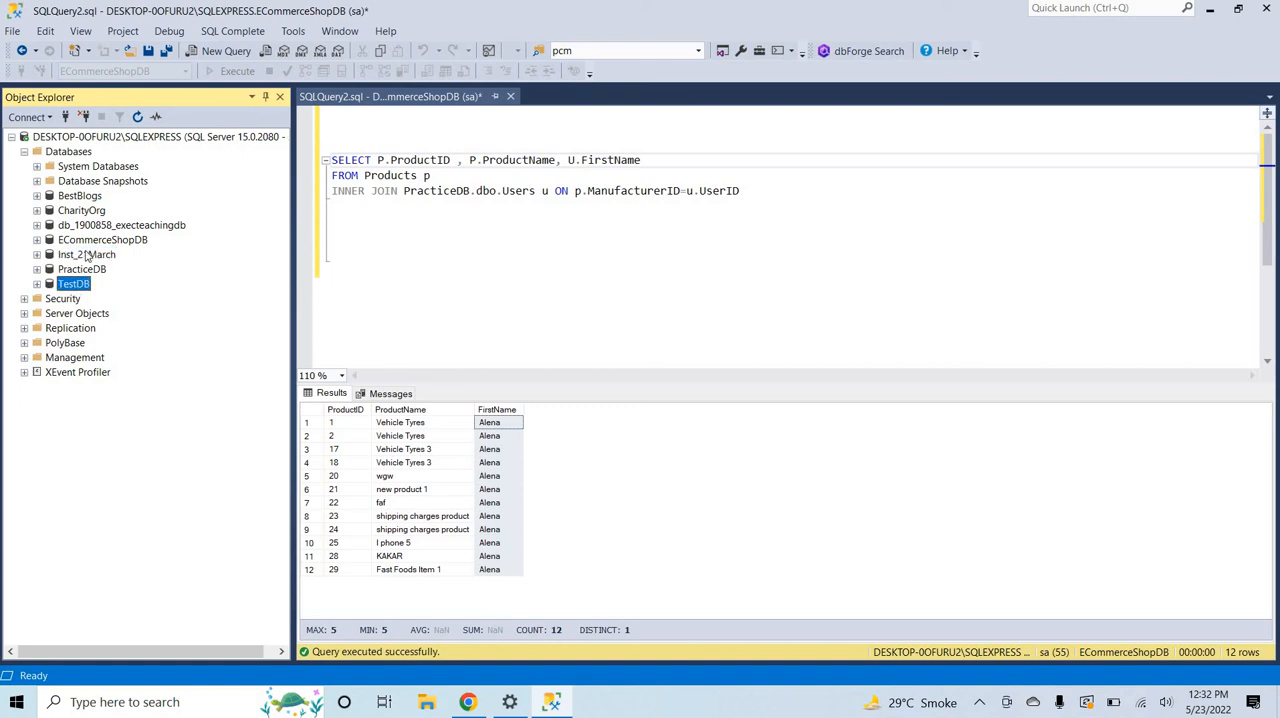
pyautogui.click(104, 240)
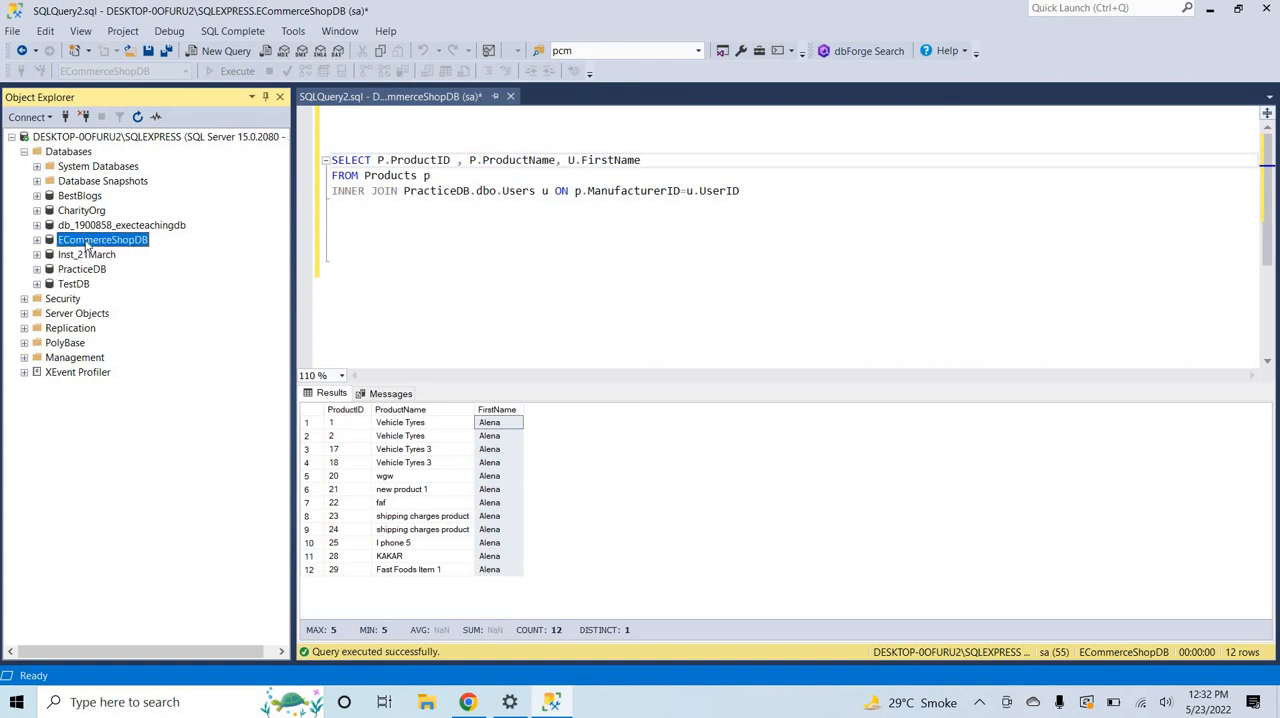
pyautogui.moveTo(76, 288)
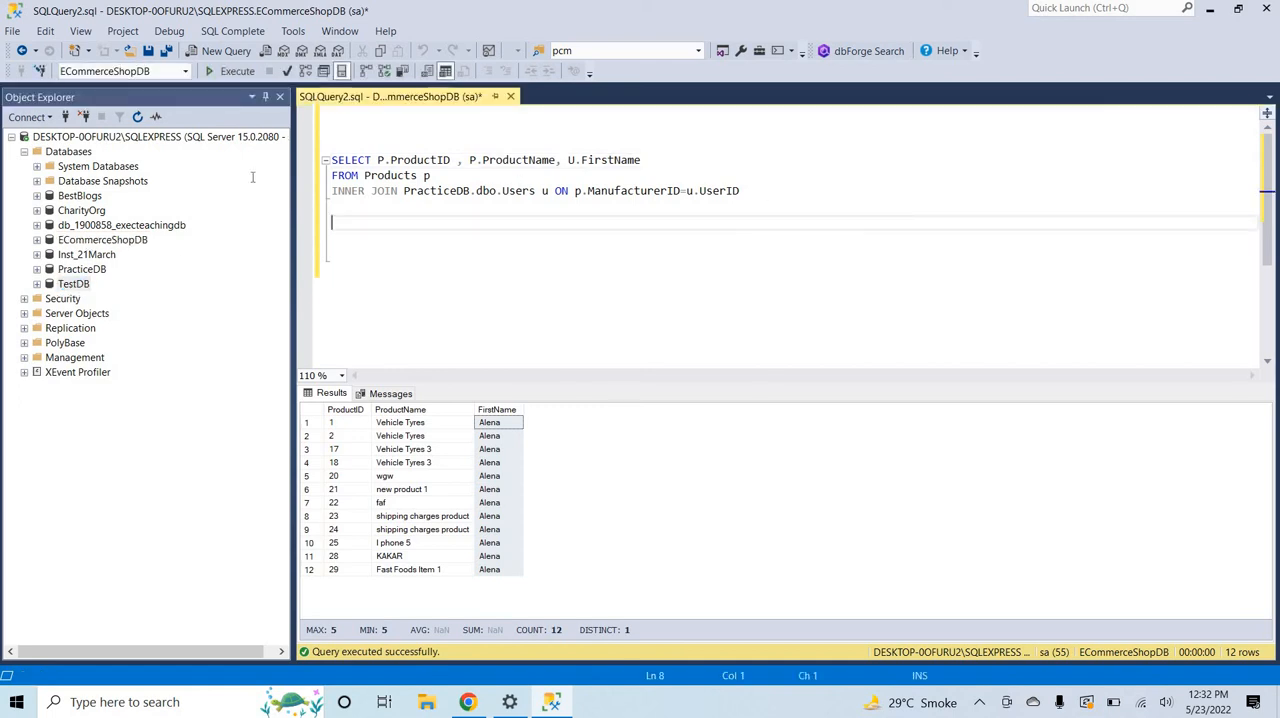
pyautogui.press('ctrl+a')
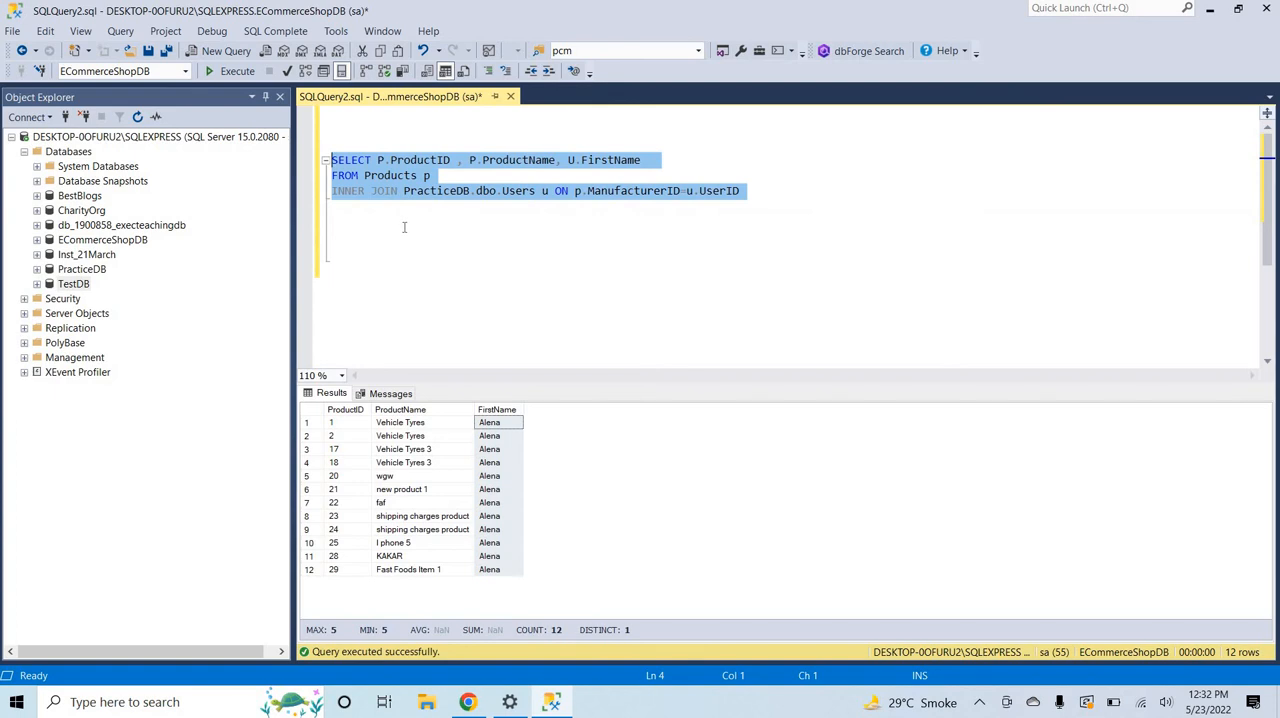
pyautogui.moveTo(428, 234)
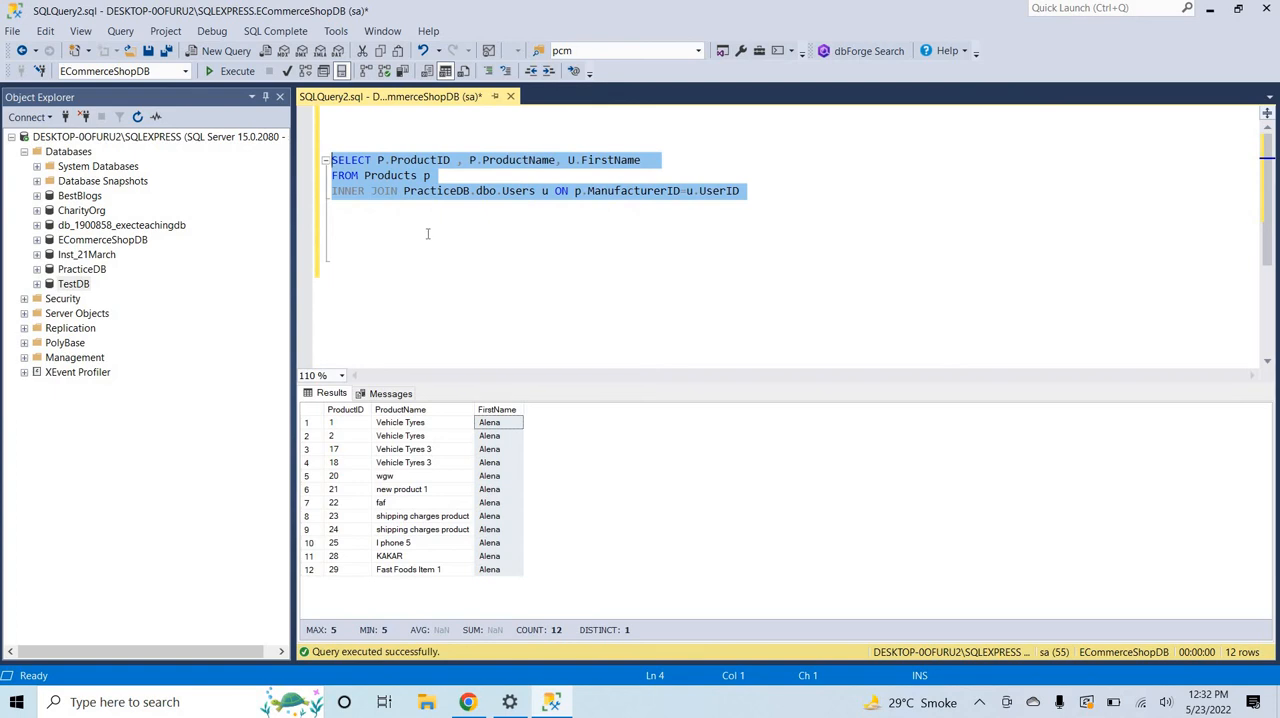